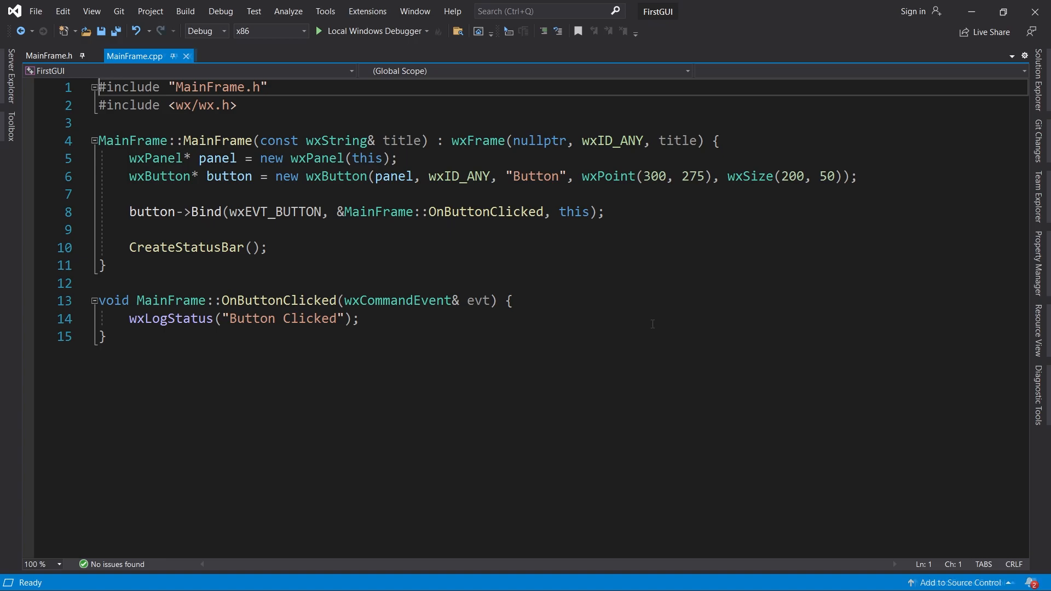
# Replace the button receiver of the Bind call on line 8 so the click handler is bound on the frame (this).
pyautogui.doubleClick(151, 211)
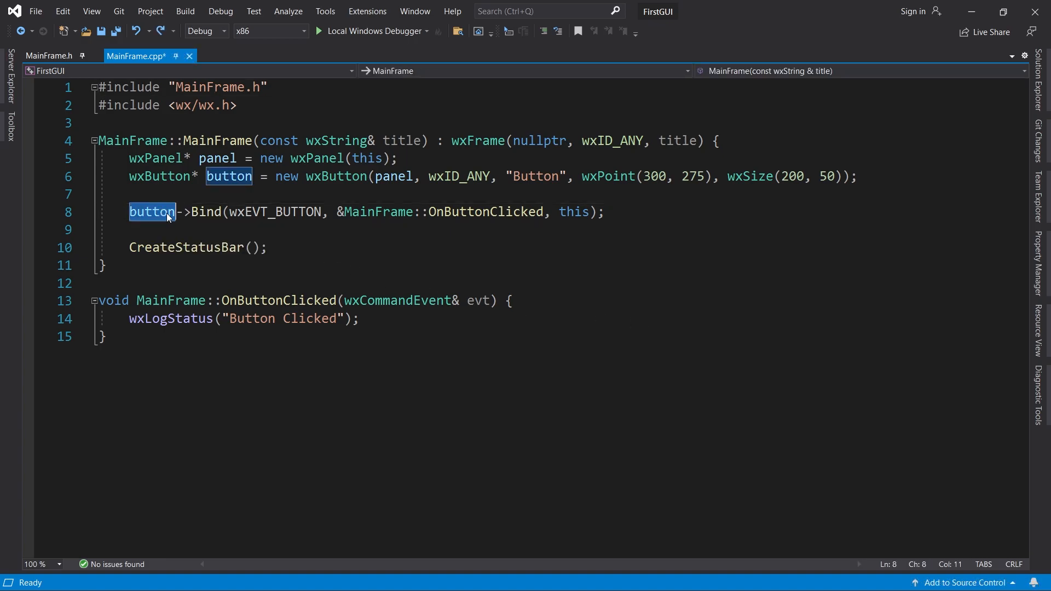
pyautogui.write('panel')
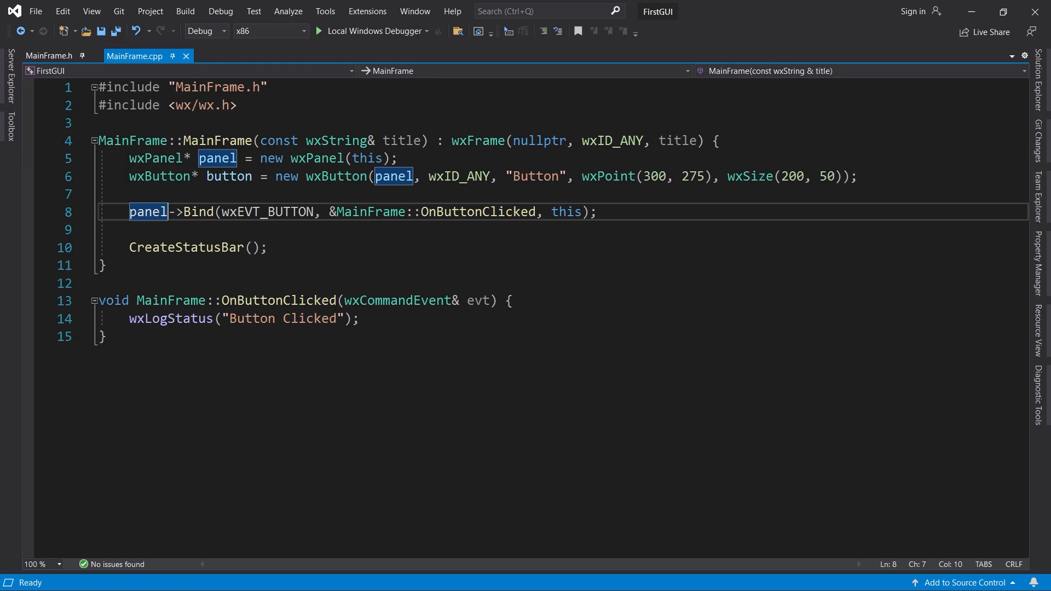
pyautogui.write('this->Bind(wxEVT_BUTTON, &')
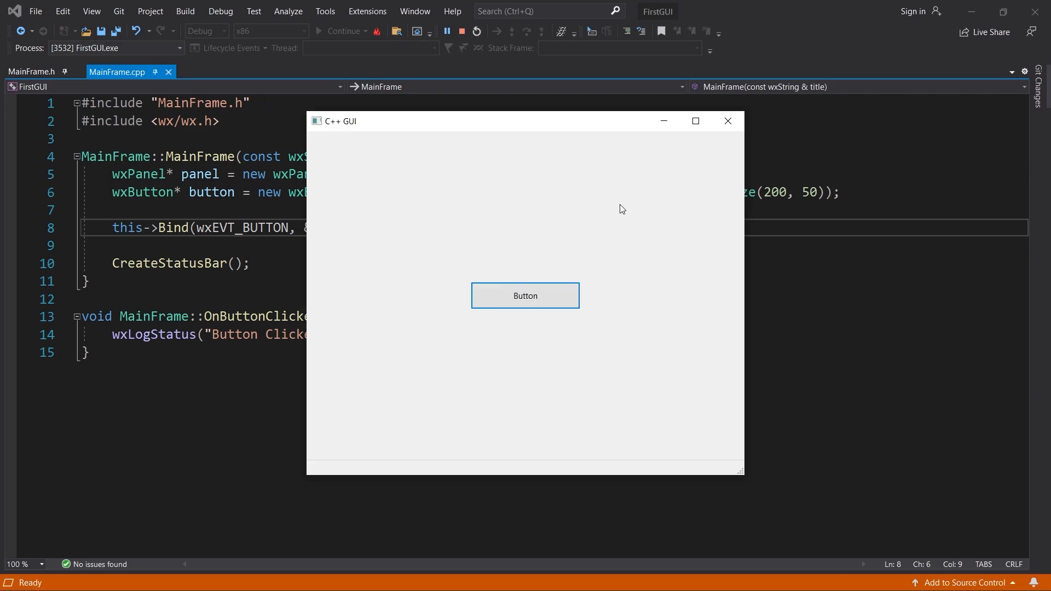
pyautogui.click(524, 296)
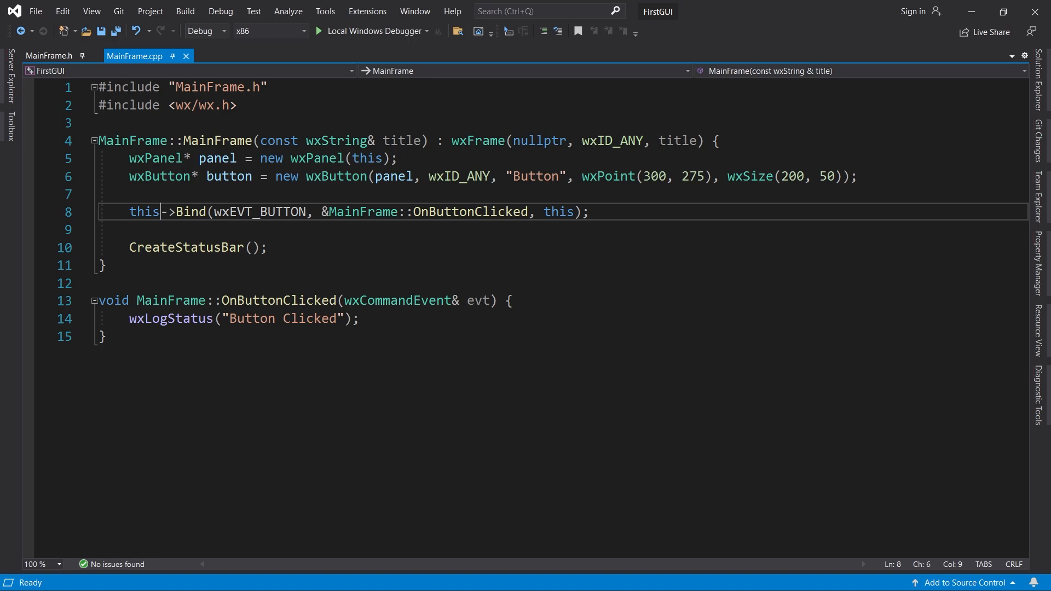
# Rename button to button1 and add button2 "Button 2" at wxPoint(300, 350) with wxSize(200, 50).
pyautogui.doubleClick(229, 175)
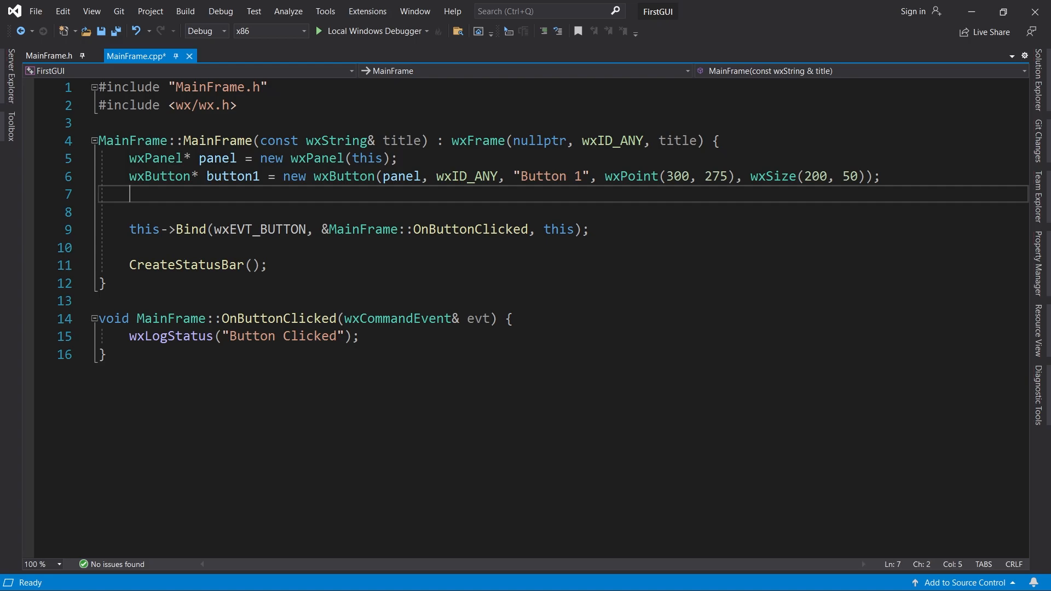
pyautogui.write('wxButton* button2 = new wx')
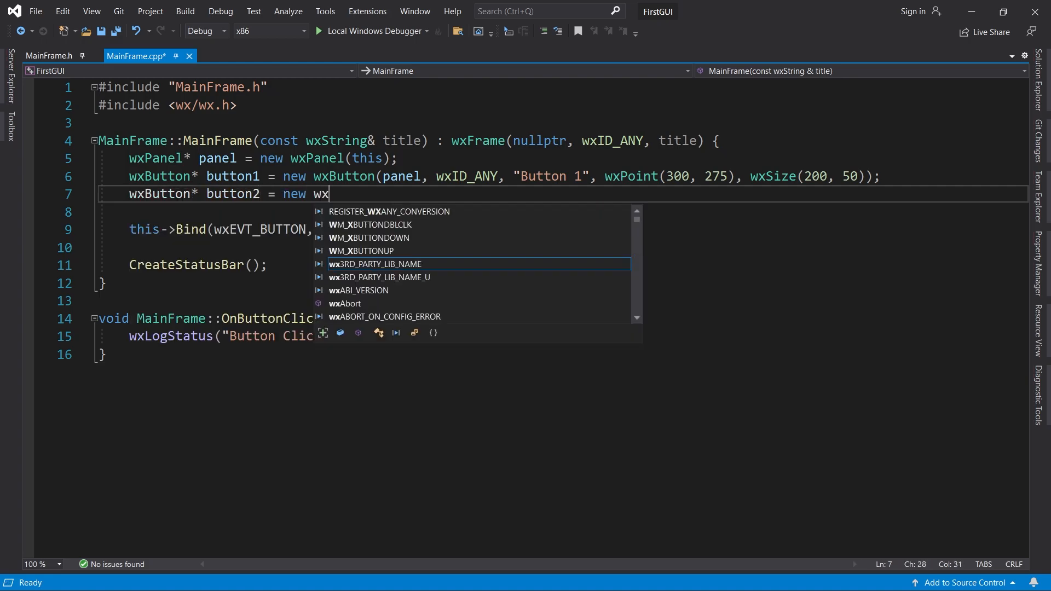
pyautogui.write('Button(panel, wxID_ANY, "B')
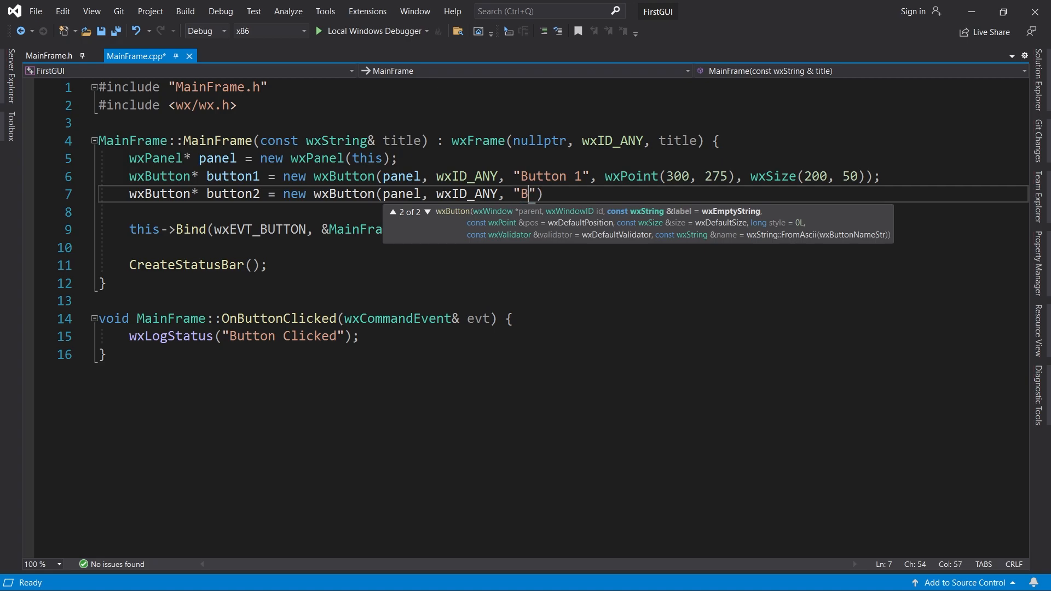
pyautogui.write('utton 2", wxPoint(300, 350),')
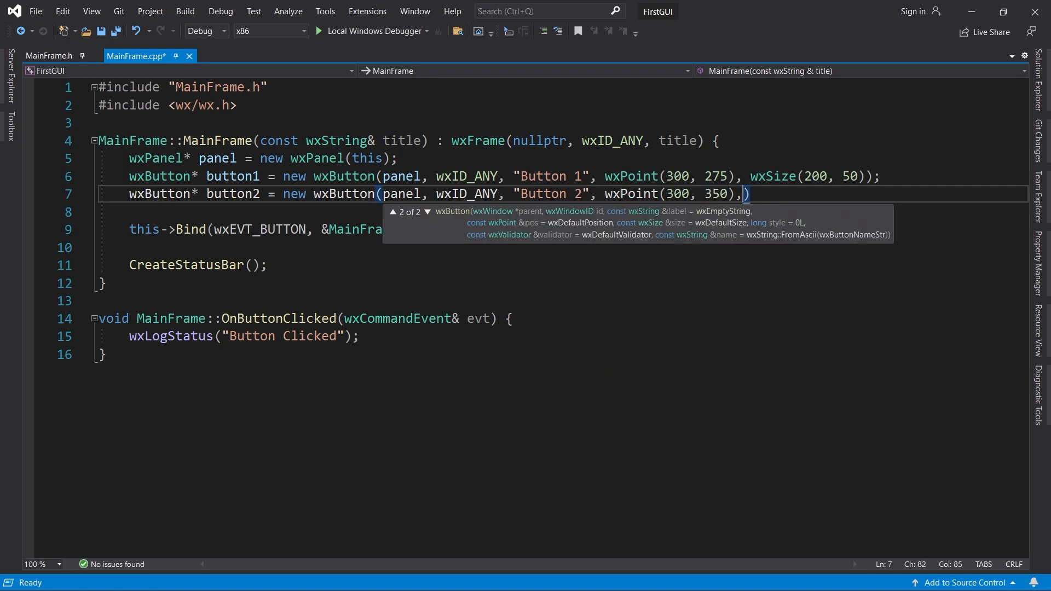
pyautogui.write('wxSize(200, 50));')
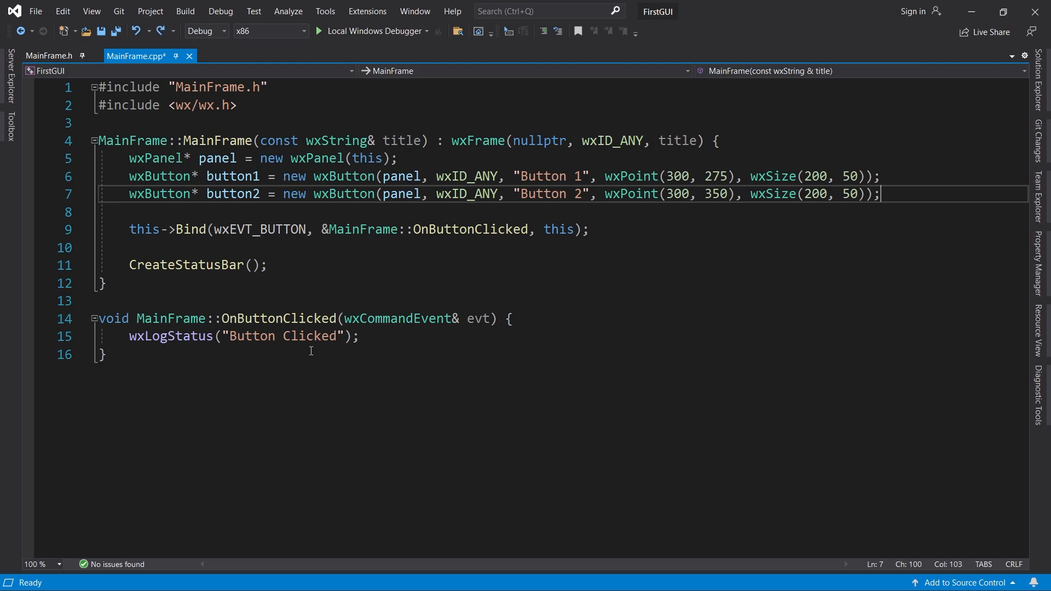
# Replace the wxLogStatus call in the click handler with wxLogMessage.
pyautogui.doubleClick(171, 337)
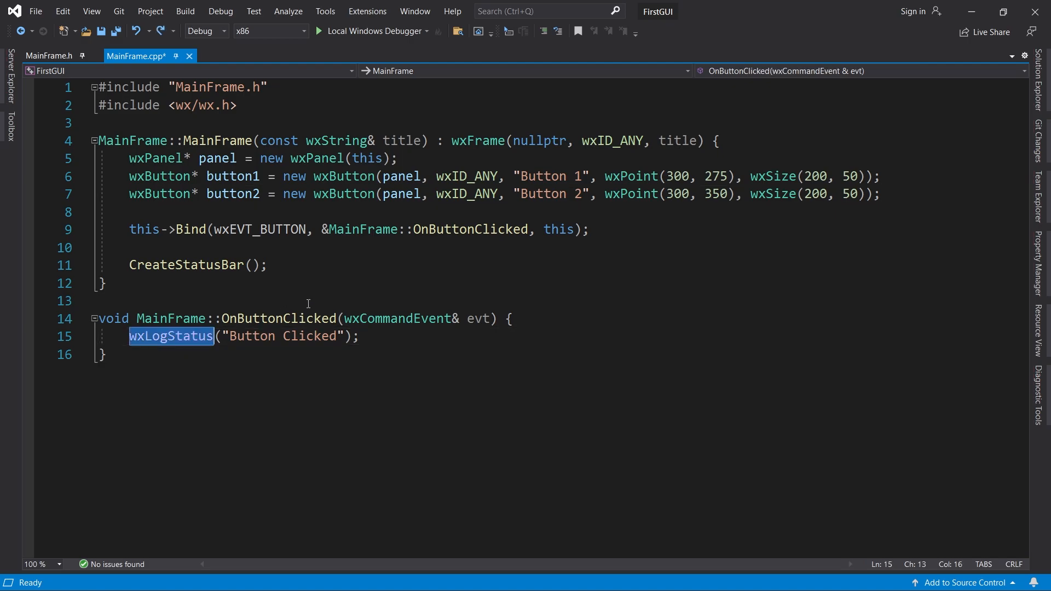
pyautogui.write('wxLogMessage')
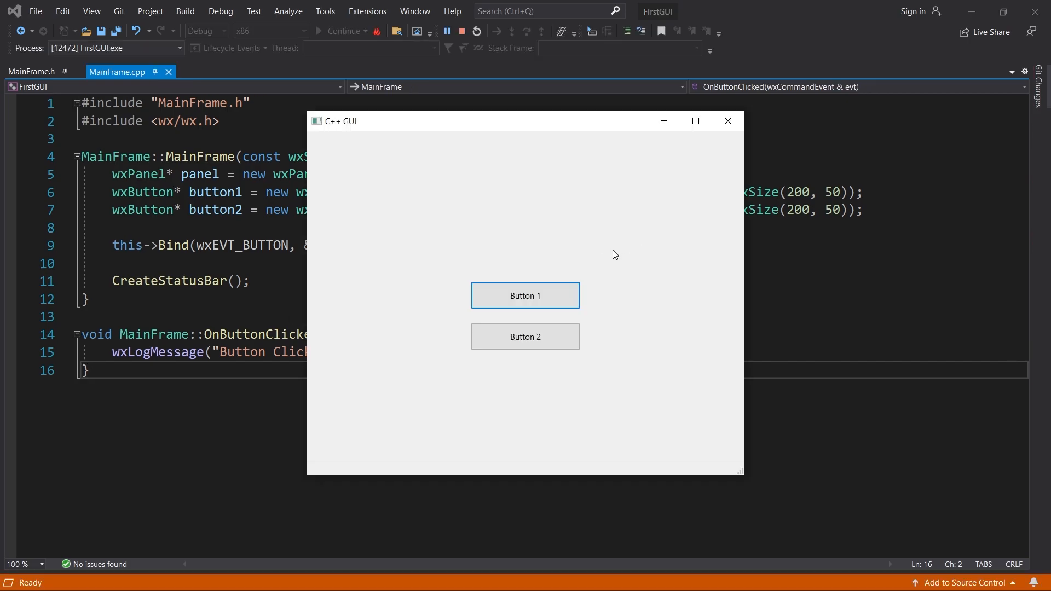
pyautogui.click(524, 295)
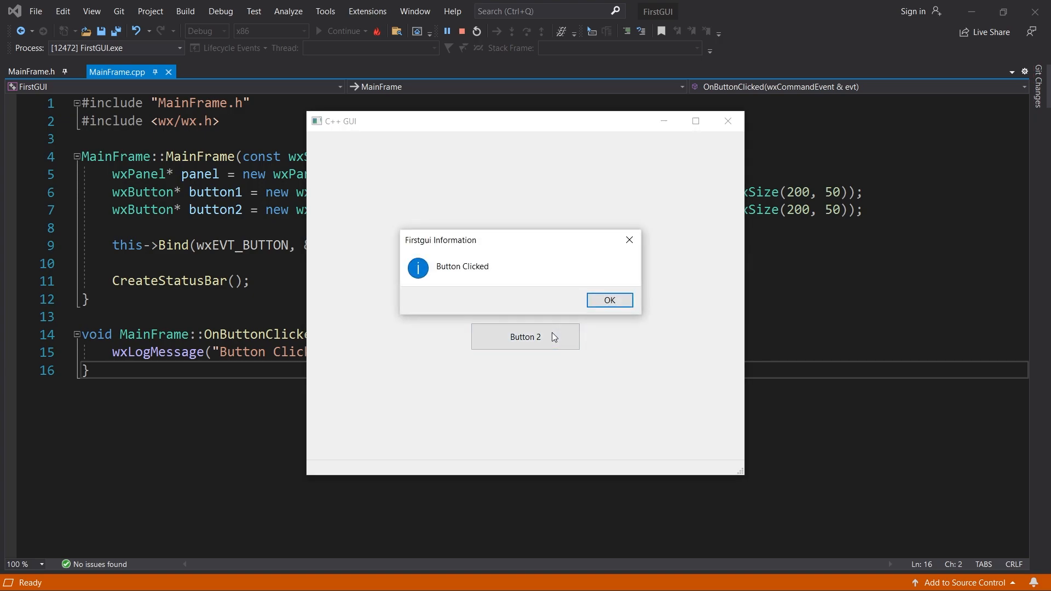
pyautogui.moveTo(609, 300)
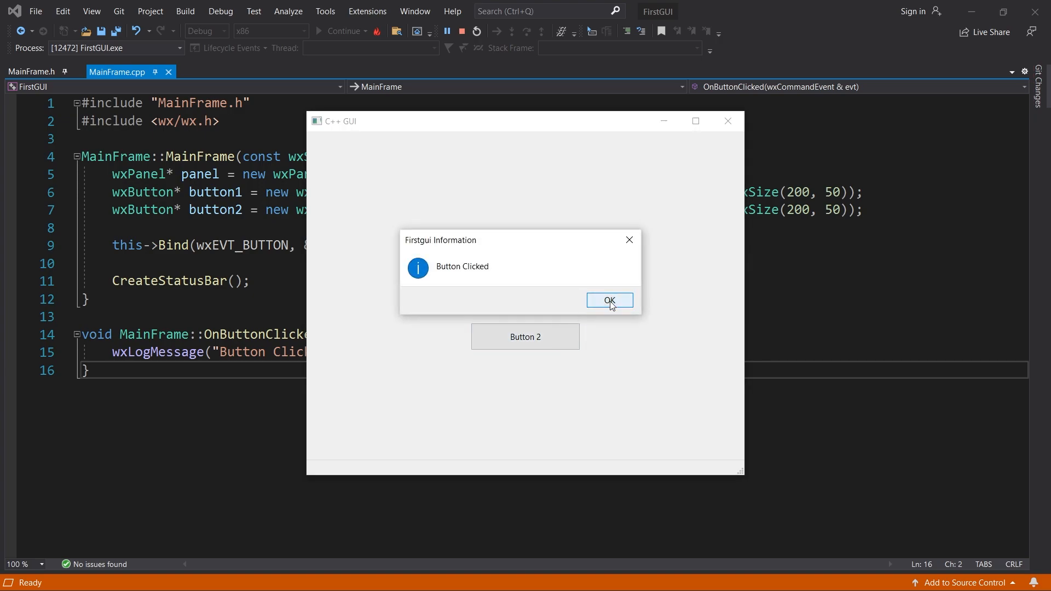
pyautogui.click(609, 300)
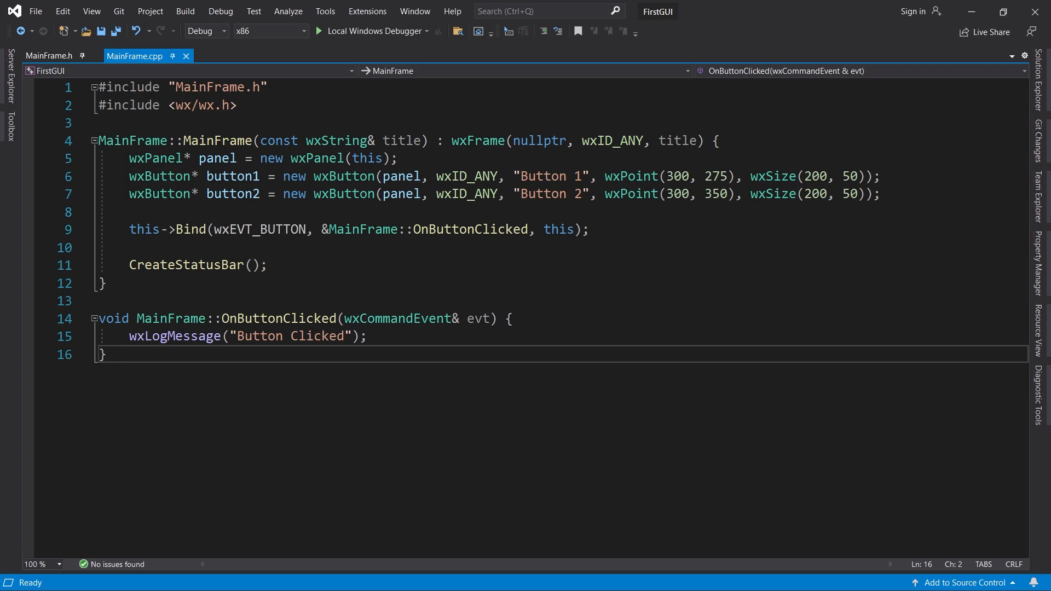
pyautogui.moveTo(87, 97)
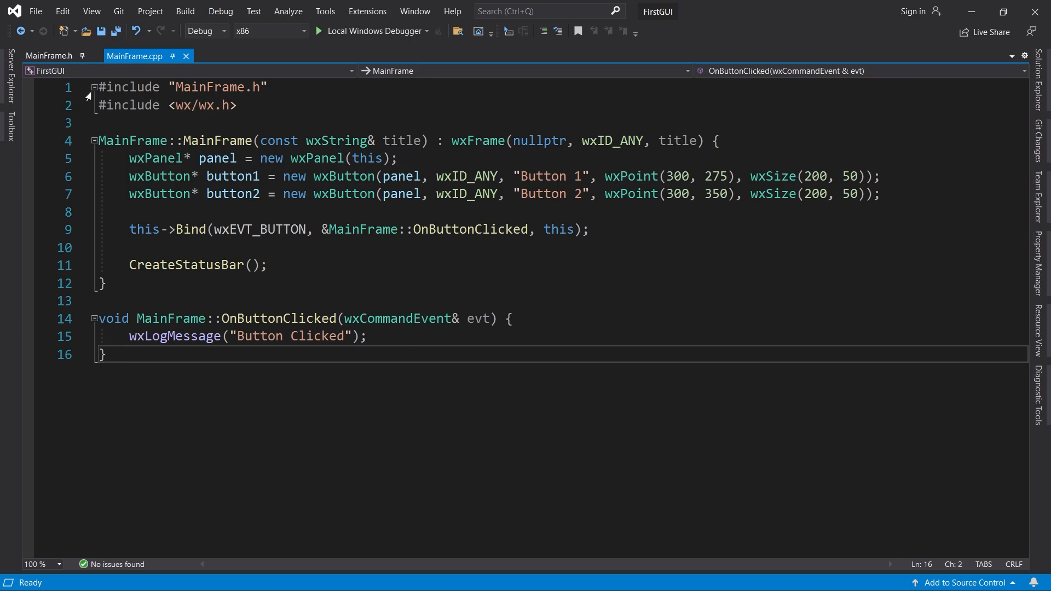
# In MainFrame.h declare void OnButton1Clicked(wxCommandEvent& evt) and OnButton2Clicked under private.
pyautogui.click(48, 56)
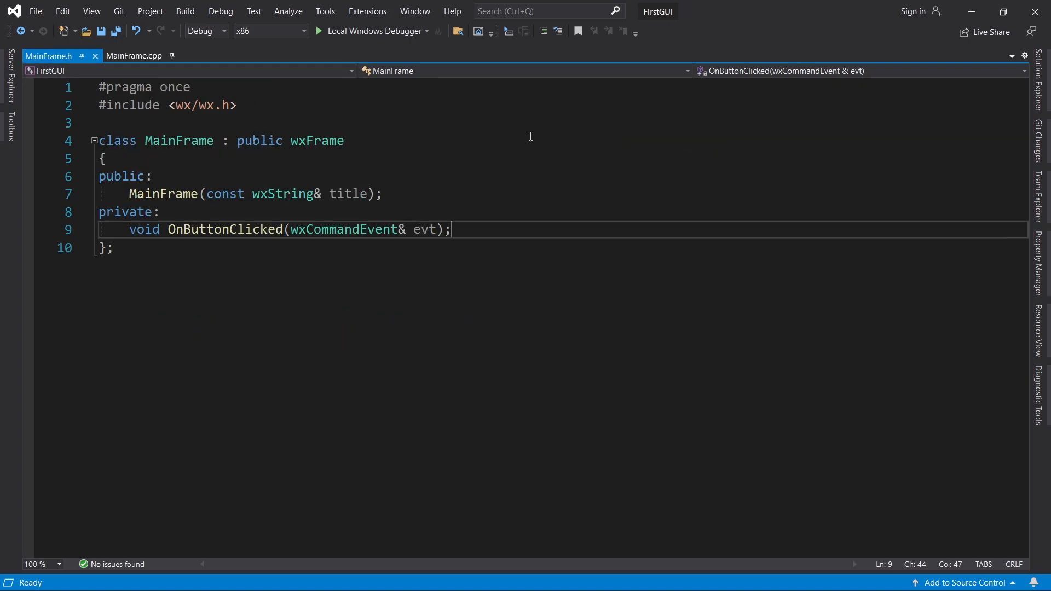
pyautogui.write('void OnButton1Clicked(wxCom')
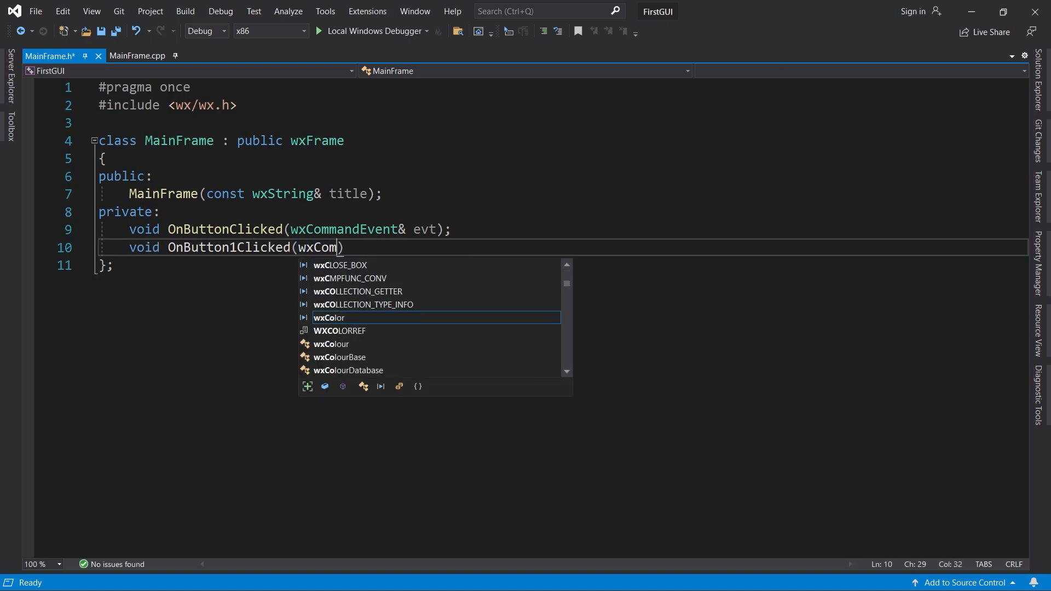
pyautogui.write('mandEvent& evt);')
pyautogui.write('void OnButt')
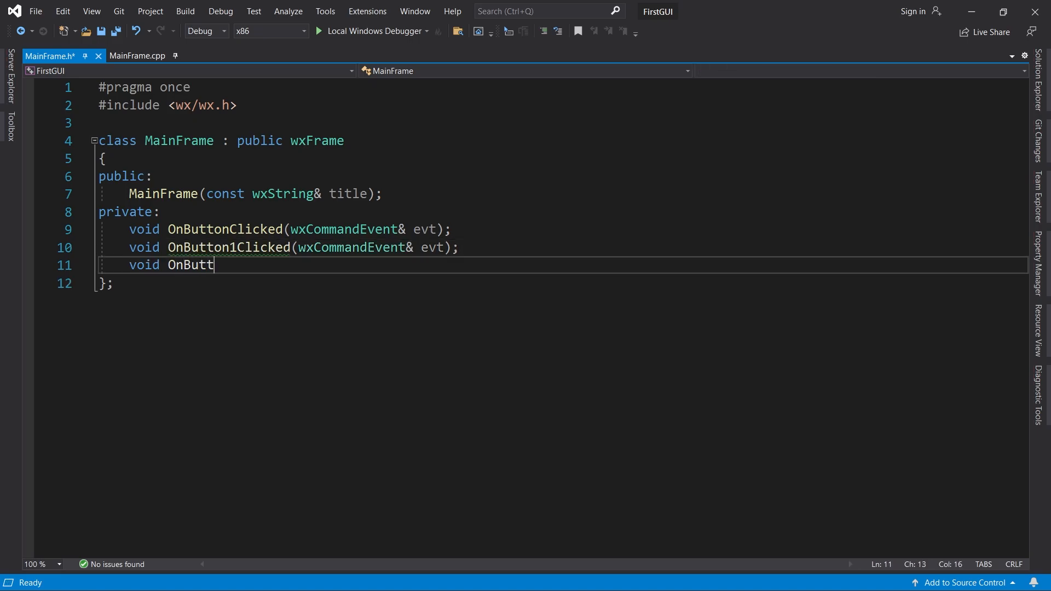
pyautogui.write('on2Clicked(wxComman')
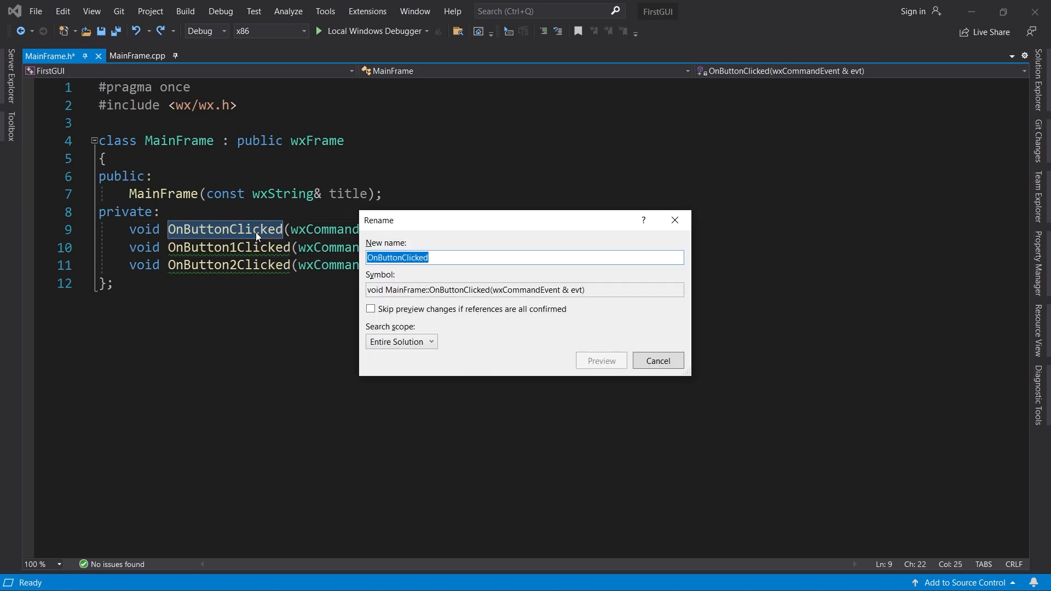
# Rename OnButtonClicked to OnAnyButtonClicked, previewing and applying it across the solution.
pyautogui.write('OnAny')
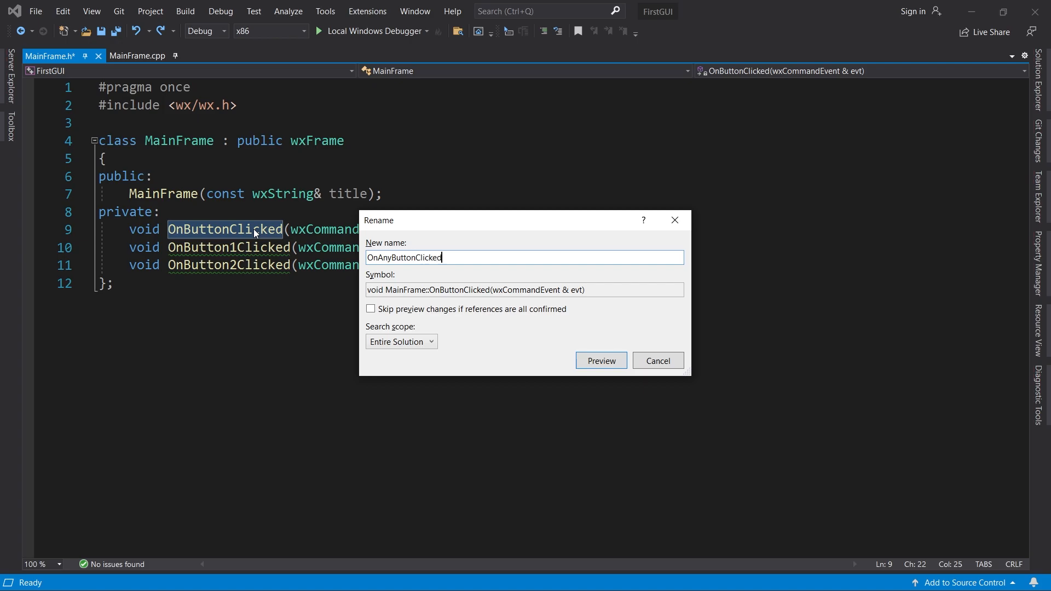
pyautogui.moveTo(600, 360)
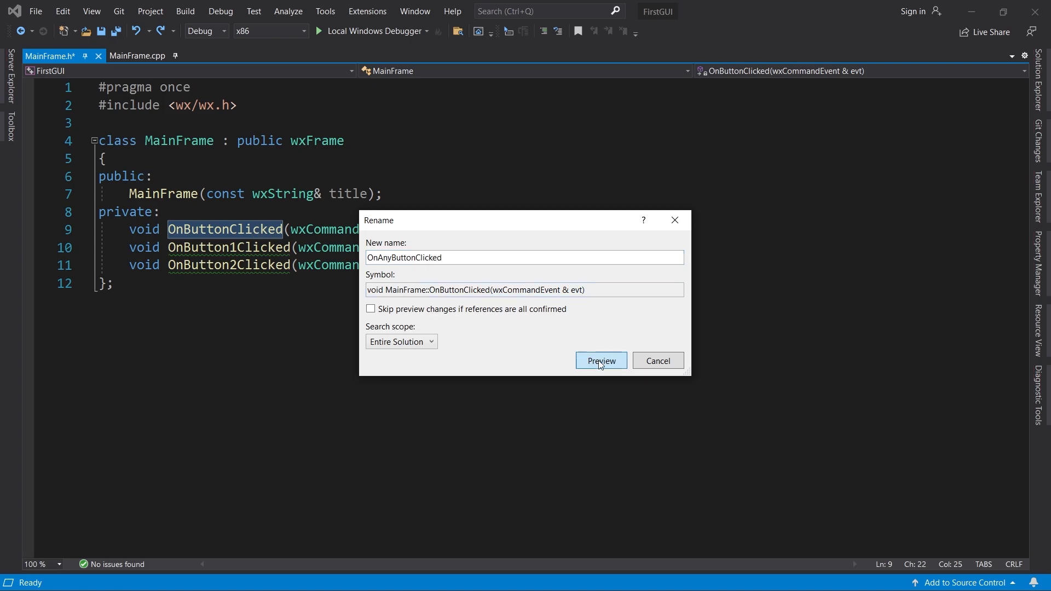
pyautogui.click(600, 360)
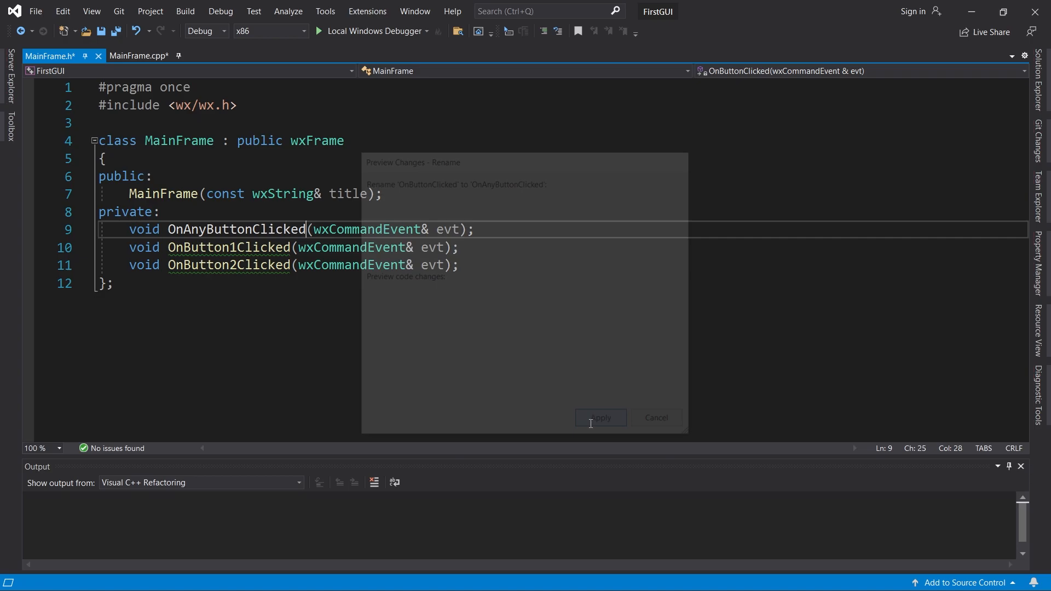
pyautogui.click(599, 417)
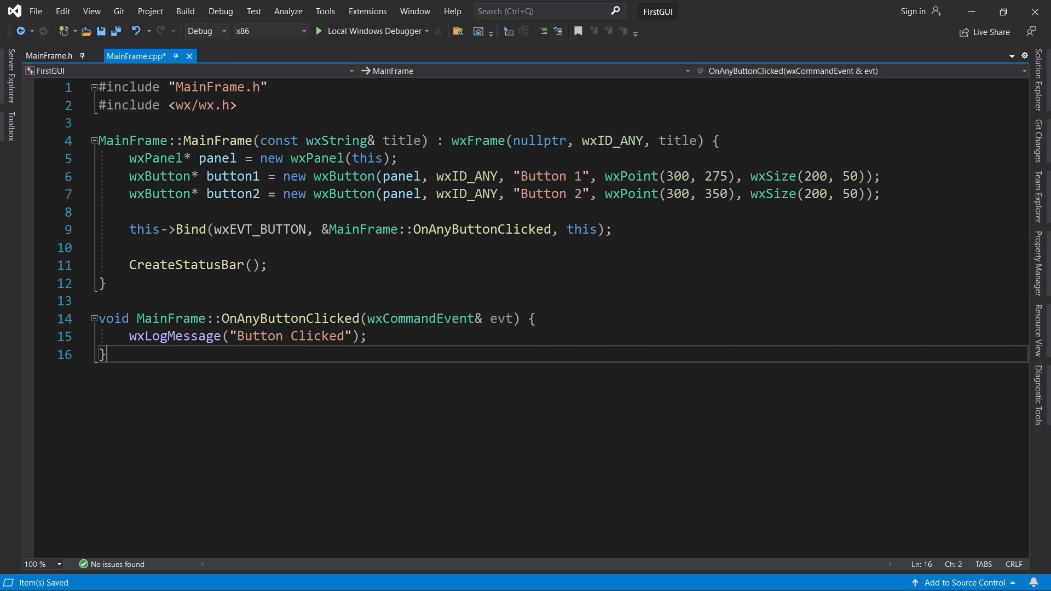
# Define an empty MainFrame::OnButton1Clicked(wxCommandEvent& evt) function in MainFrame.cpp.
pyautogui.press('enter')
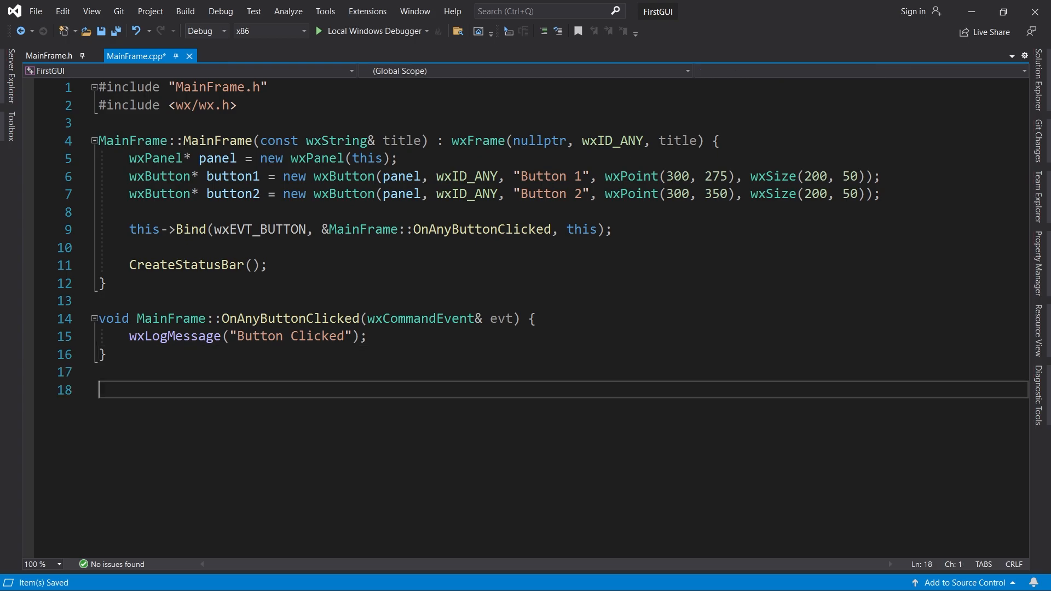
pyautogui.write('void MainFrame::')
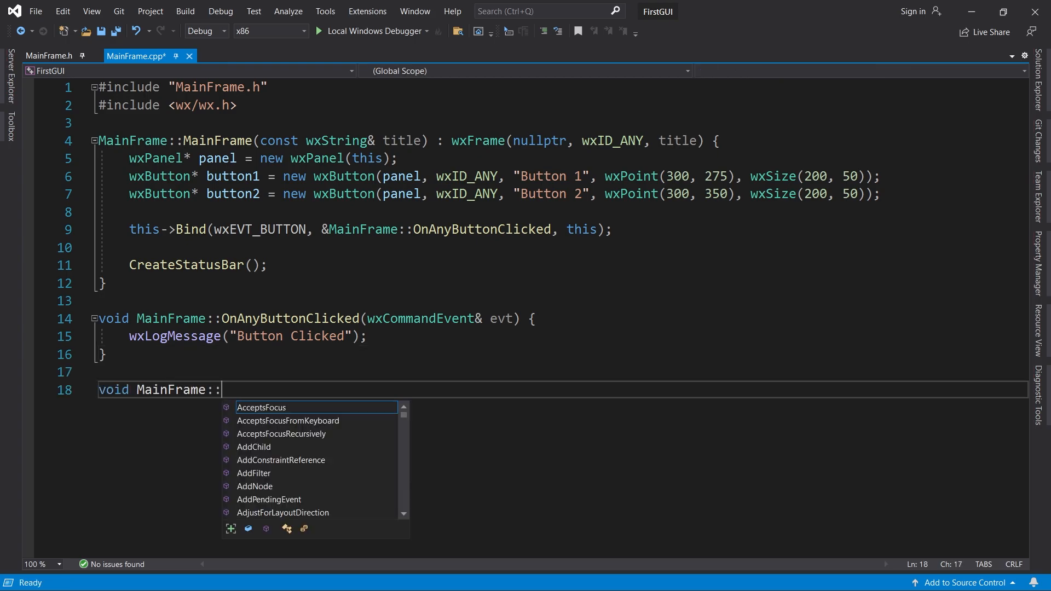
pyautogui.write('OnButton1Clicked(wxCommandEvent& ev')
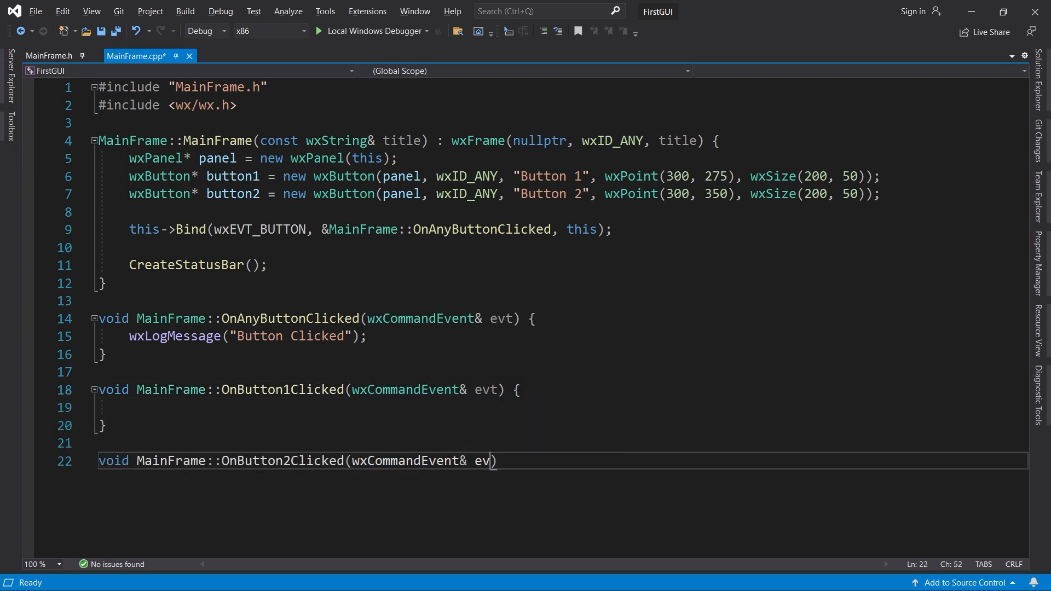
pyautogui.write('t) {')
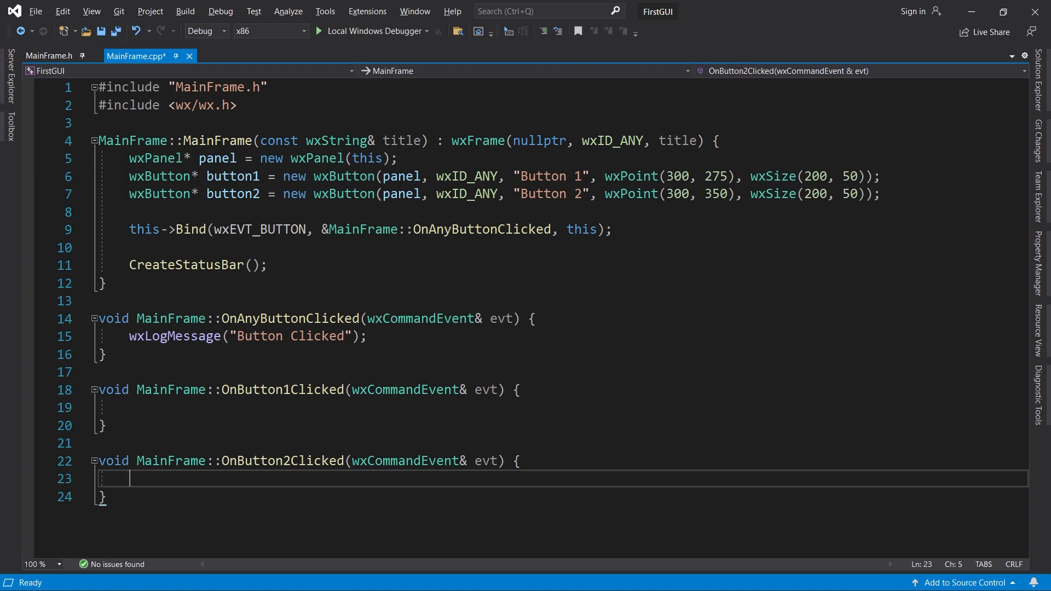
# Make the handlers call wxLogStatus("Button 1 Clicked") and wxLogStatus("Button 2 Clicked").
pyautogui.click(339, 408)
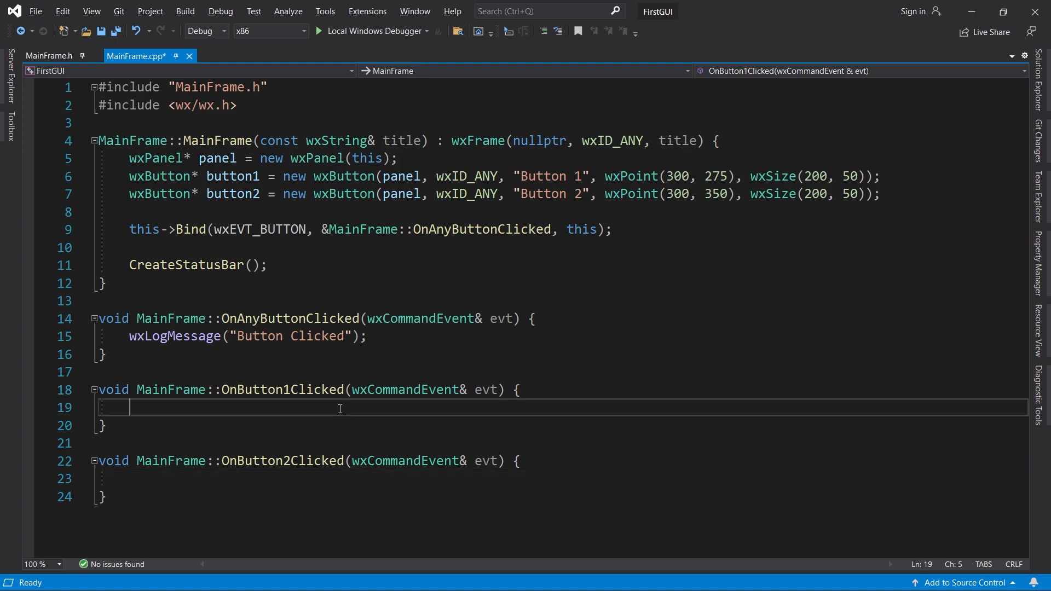
pyautogui.write('wxLogStatus()')
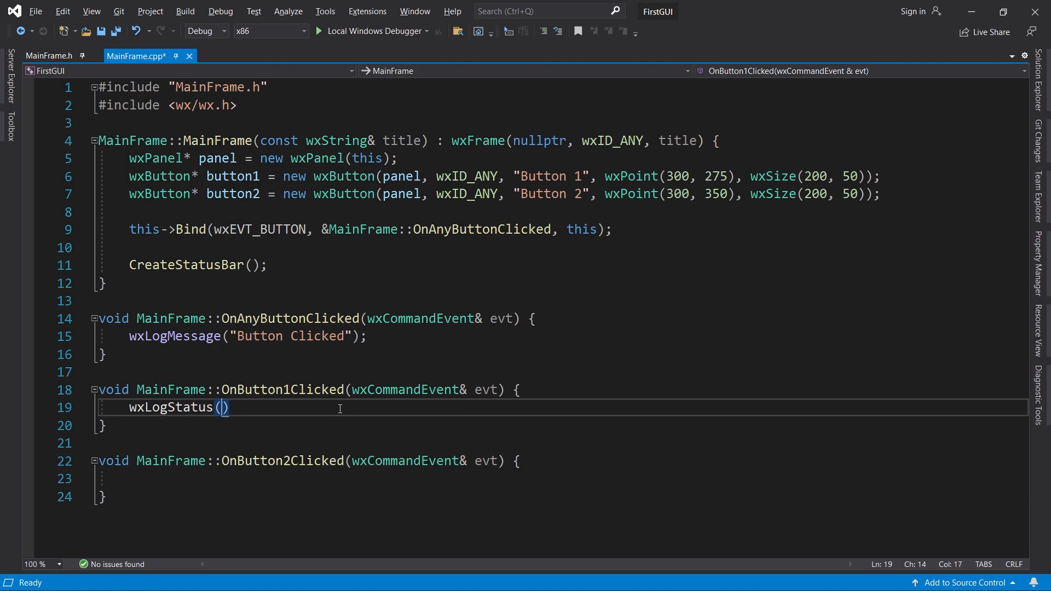
pyautogui.write('"Button 1 Clicked"')
pyautogui.click(563, 479)
pyautogui.write('wxLogStatus("')
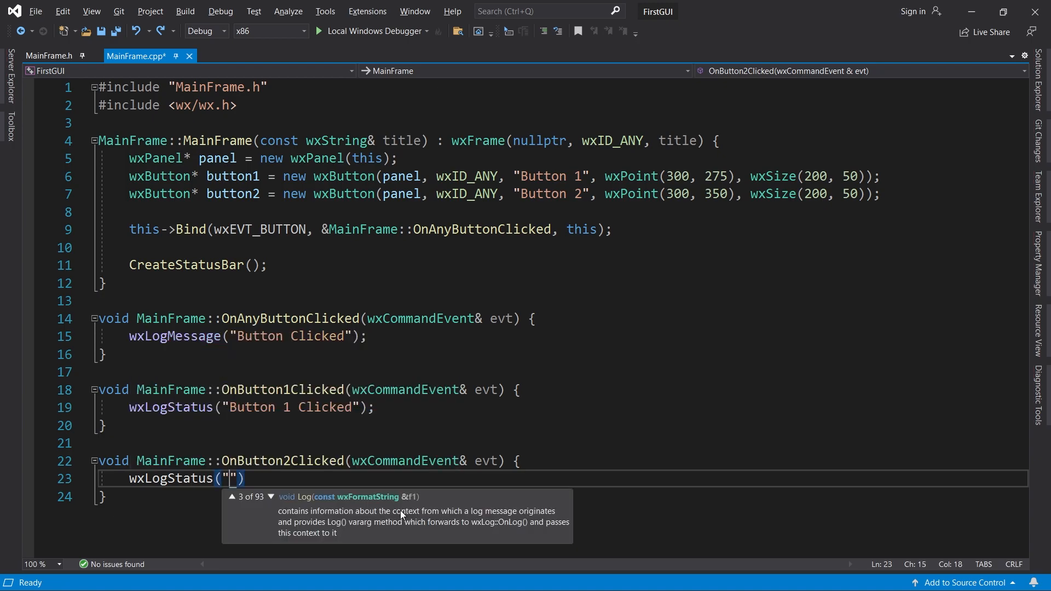
pyautogui.write('Button 2 Clicked')
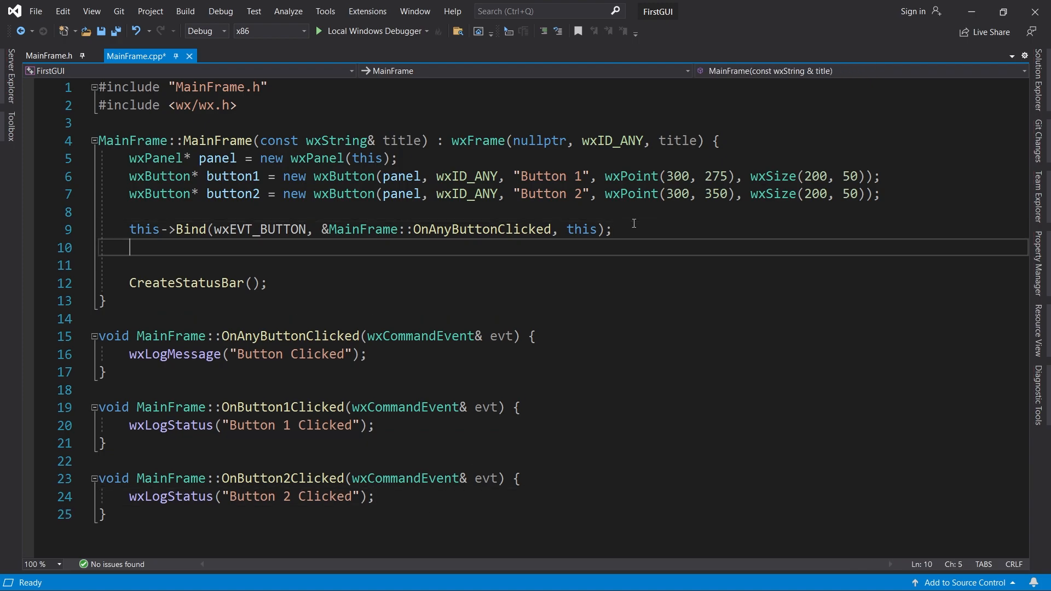
# Bind button1 and button2 to &MainFrame::OnButton1Clicked and OnButton2Clicked with wxEVT_BUTTON.
pyautogui.write('button1->')
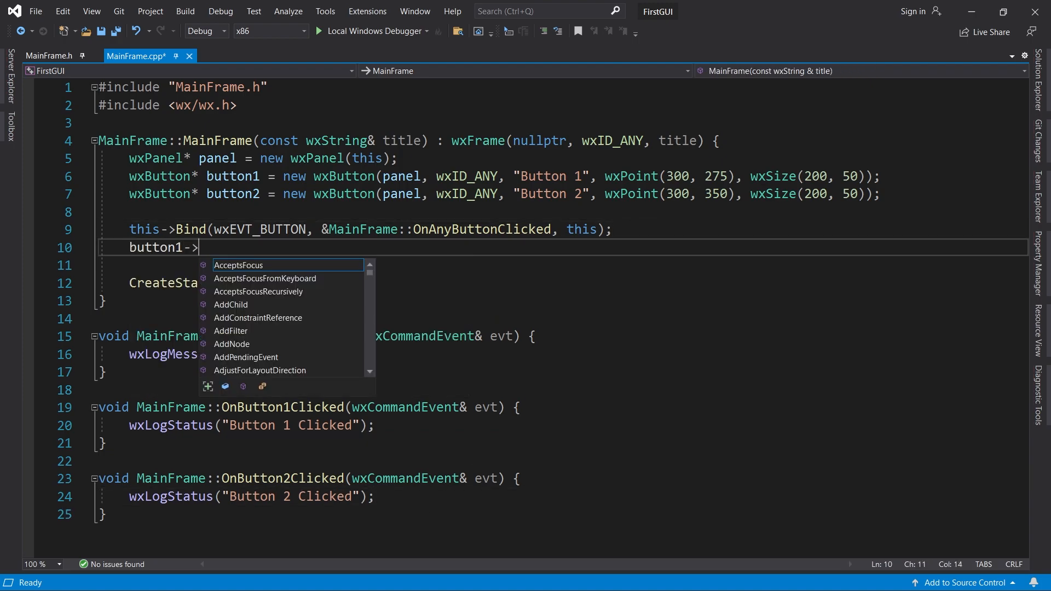
pyautogui.write('Bind(wxEVT_BUTTON, &MainFrame::OnButton1Clicked, this);')
pyautogui.write('button2->Bind(wxEVT_BUTTON, &MainFrame:')
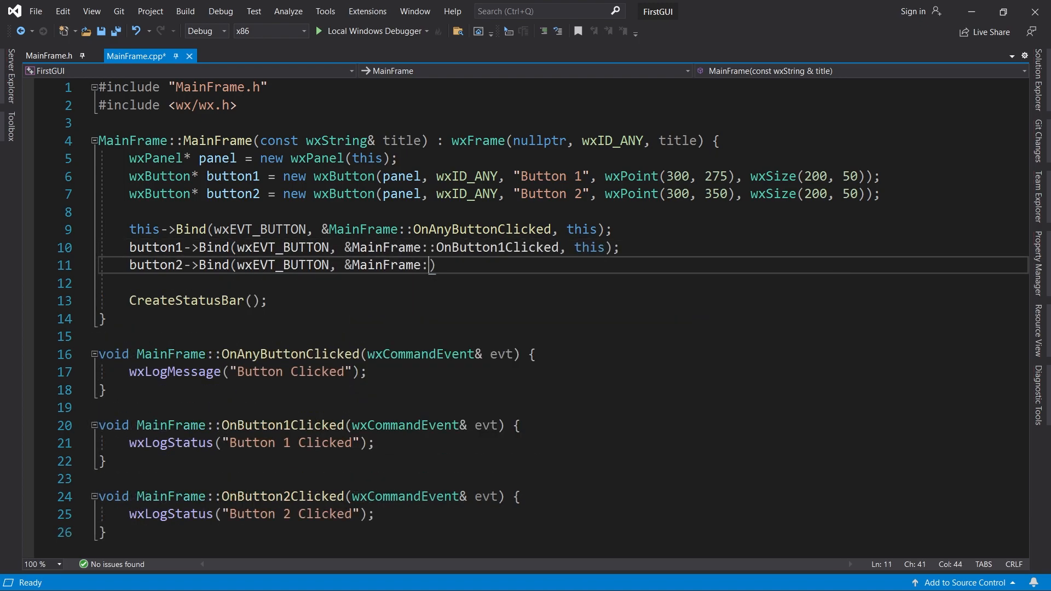
pyautogui.write(':OnButton2Clicked,')
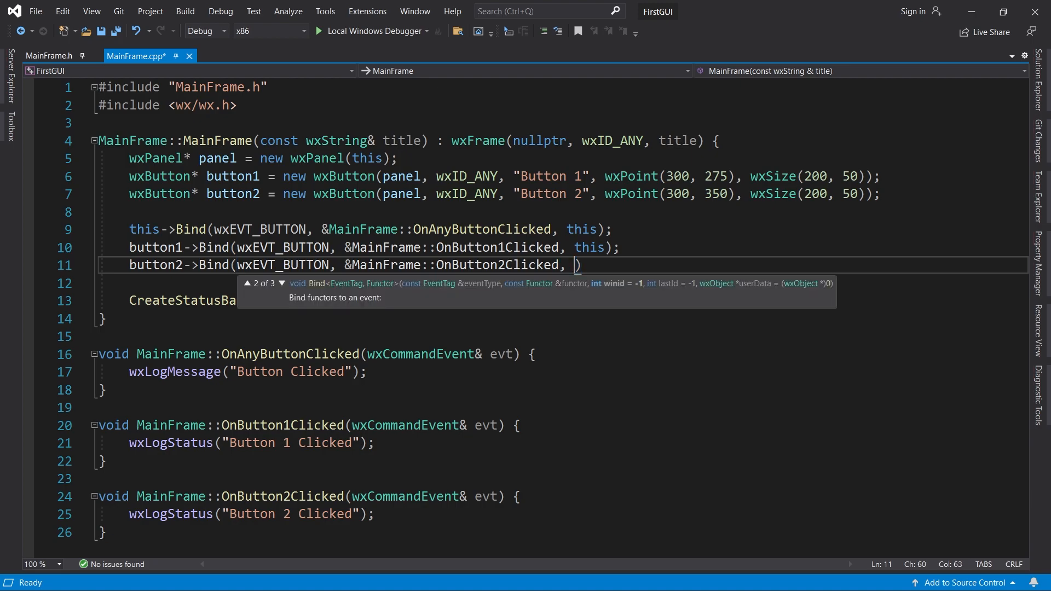
pyautogui.write('this);')
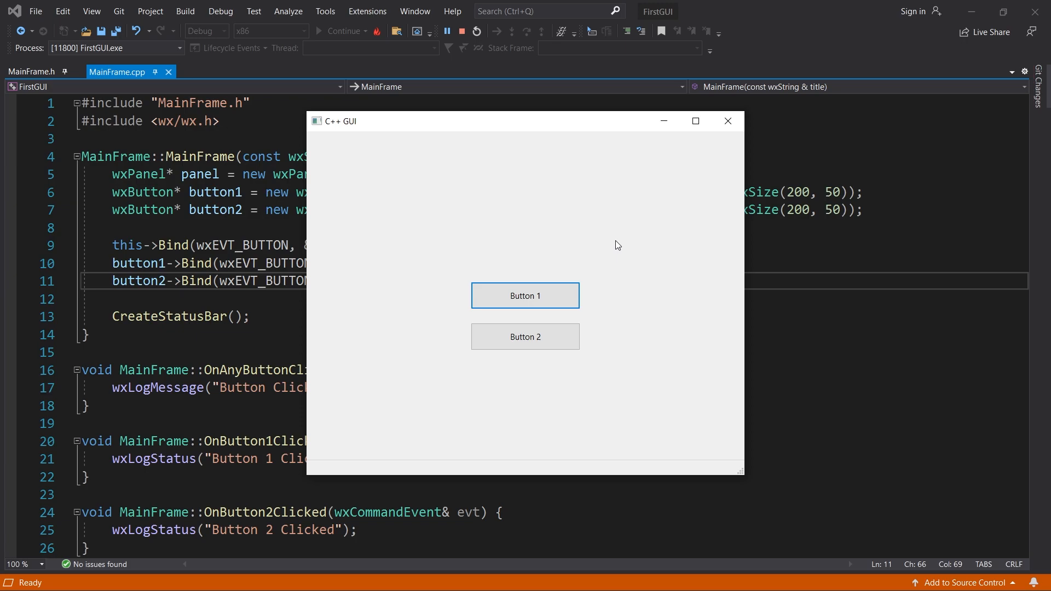
pyautogui.moveTo(561, 294)
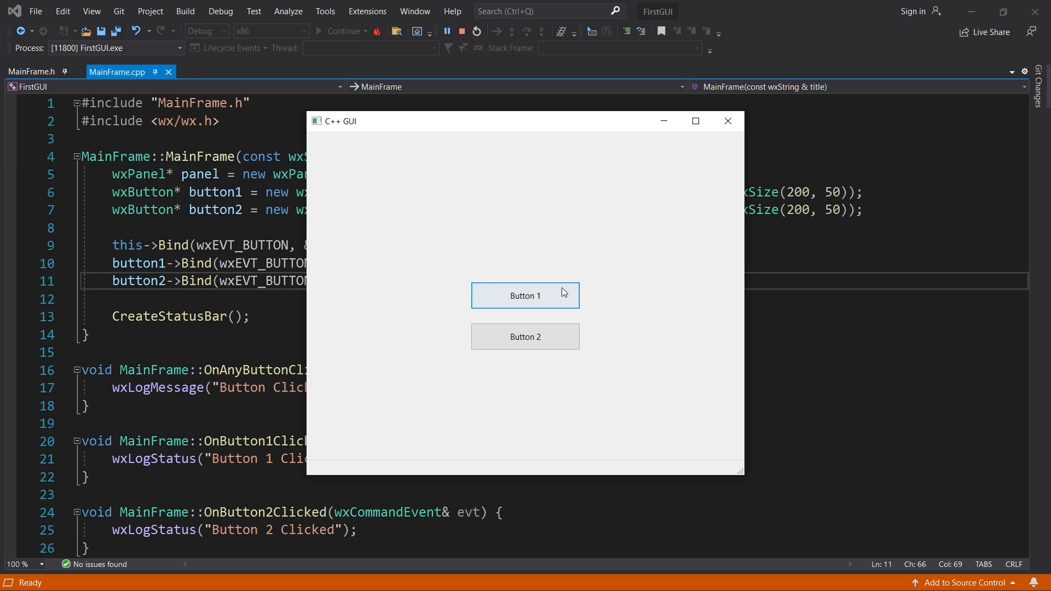
# Click Button 1 and Button 2 in the running app to see their status-bar messages, then return to editing.
pyautogui.click(524, 296)
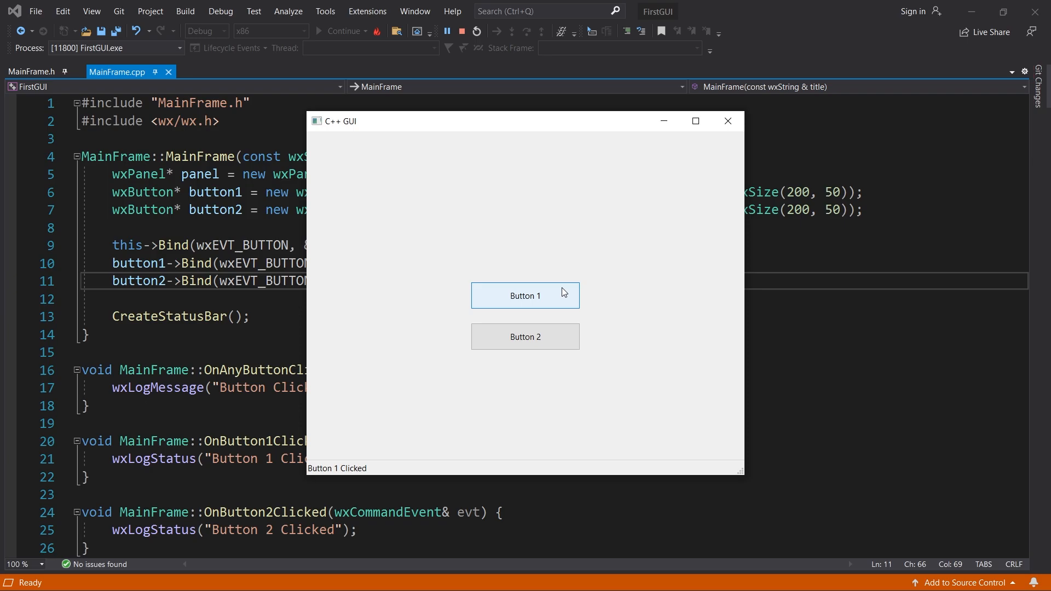
pyautogui.moveTo(559, 336)
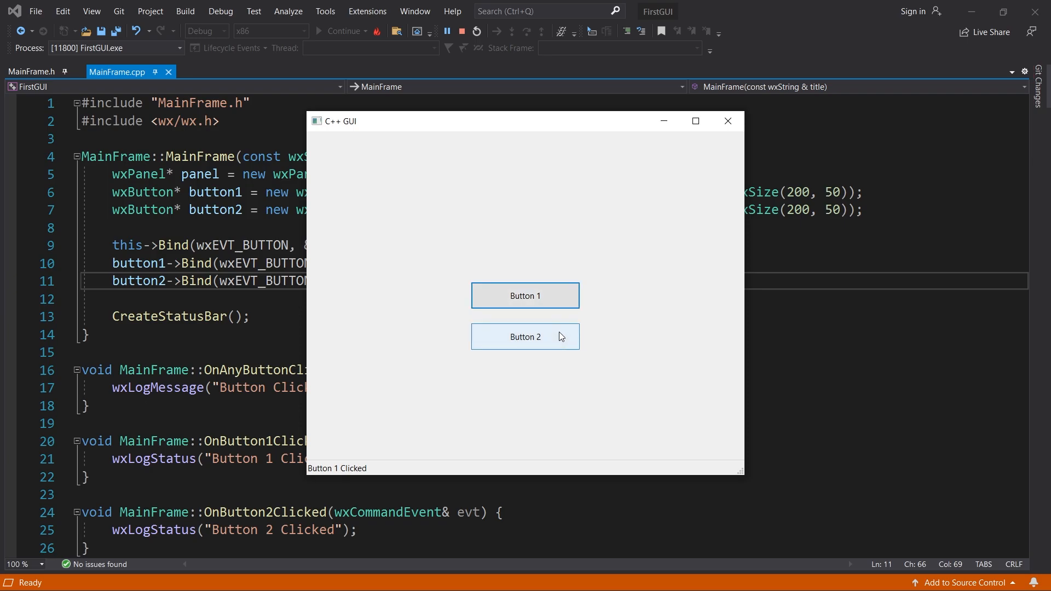
pyautogui.click(524, 336)
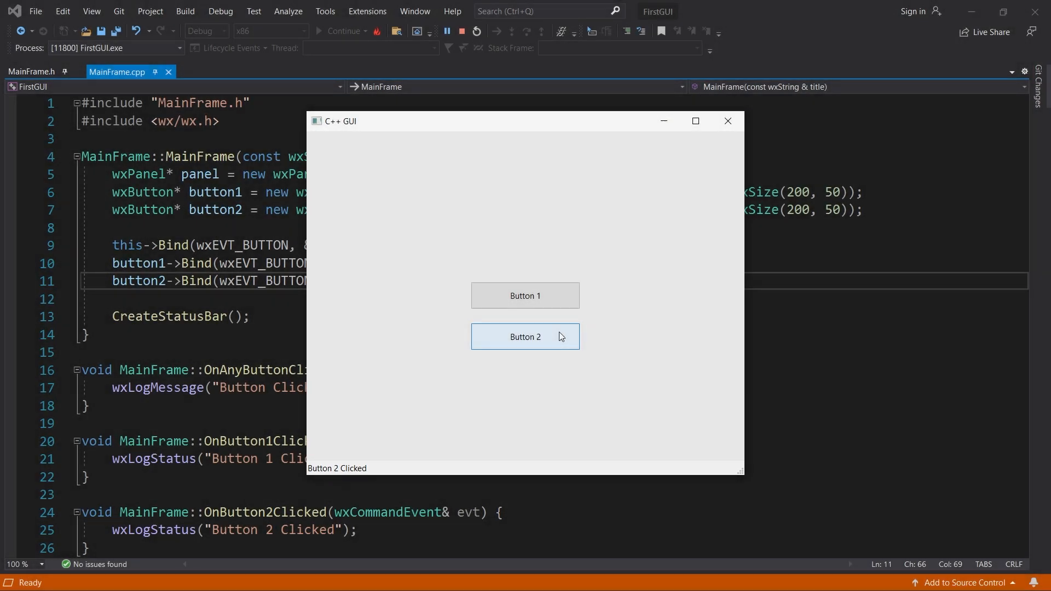
pyautogui.click(727, 121)
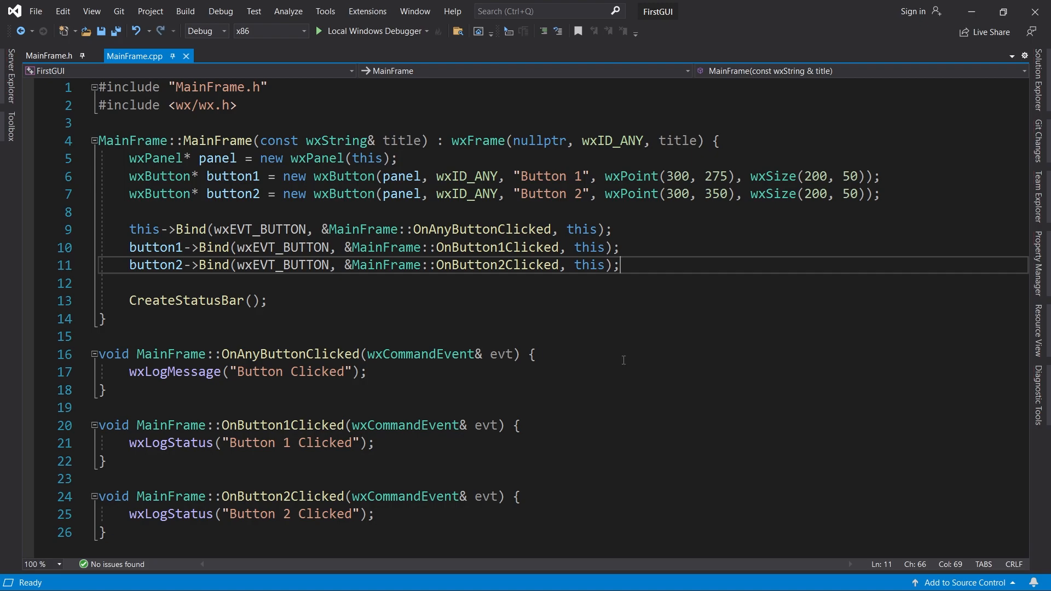
# Add evt.Skip(); after the wxLogStatus call in both OnButton1Clicked and OnButton2Clicked.
pyautogui.click(555, 442)
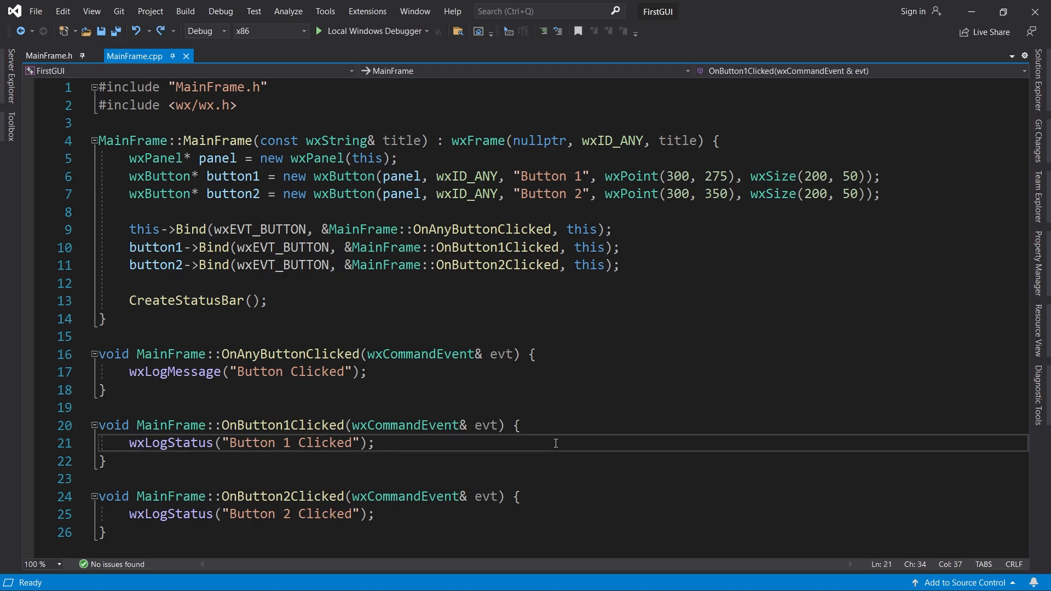
pyautogui.write('evt.Skip();')
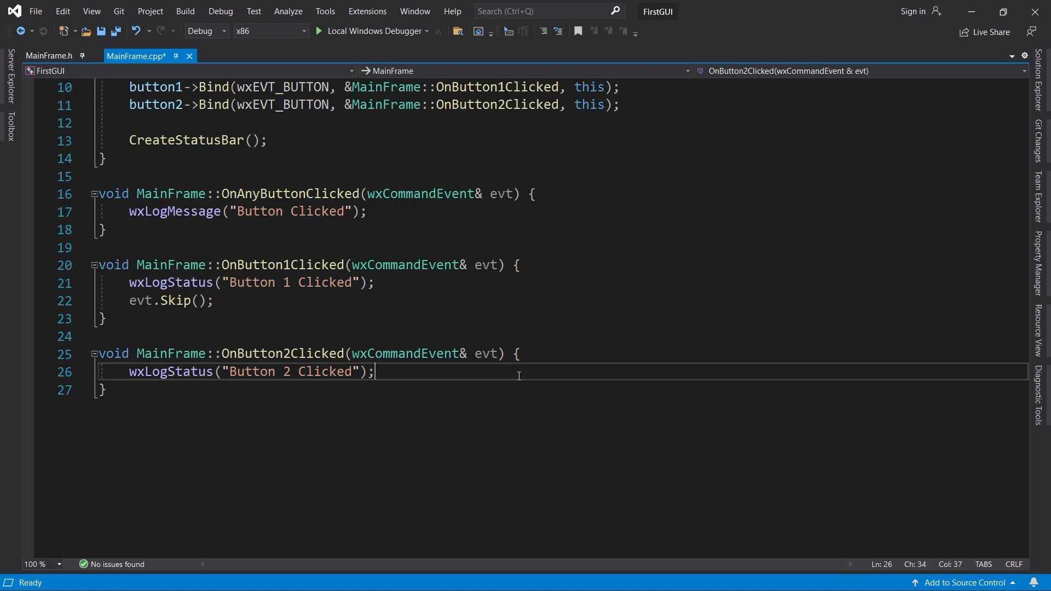
pyautogui.write('evt.')
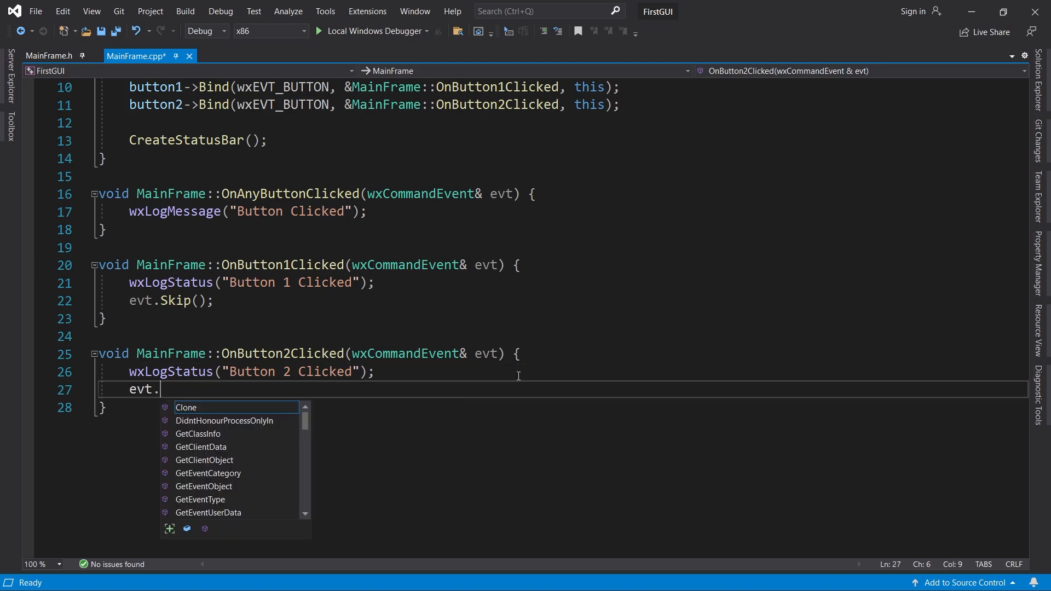
pyautogui.write('Skip();')
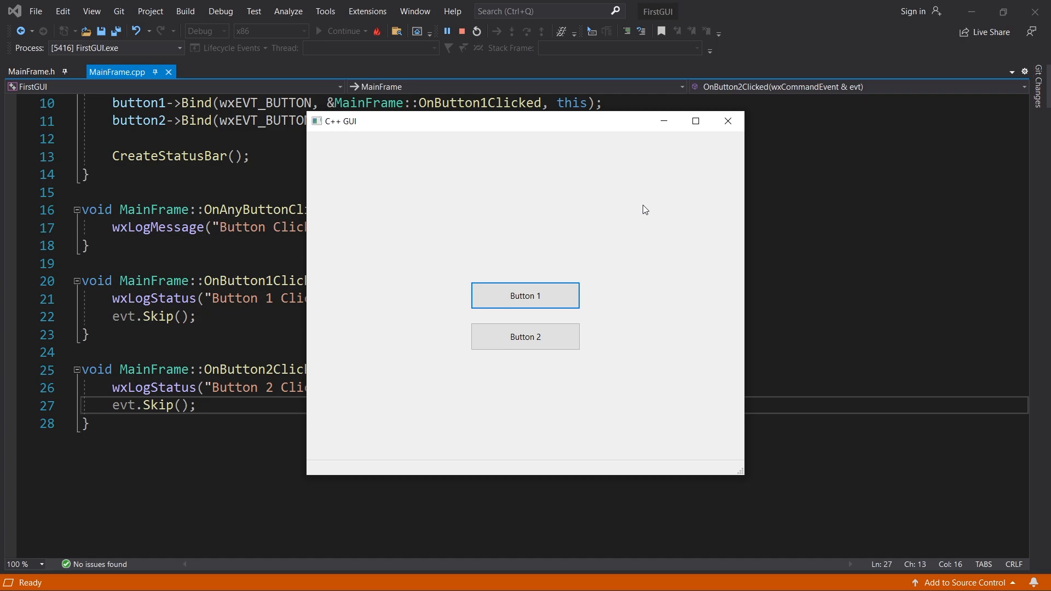
pyautogui.moveTo(525, 296)
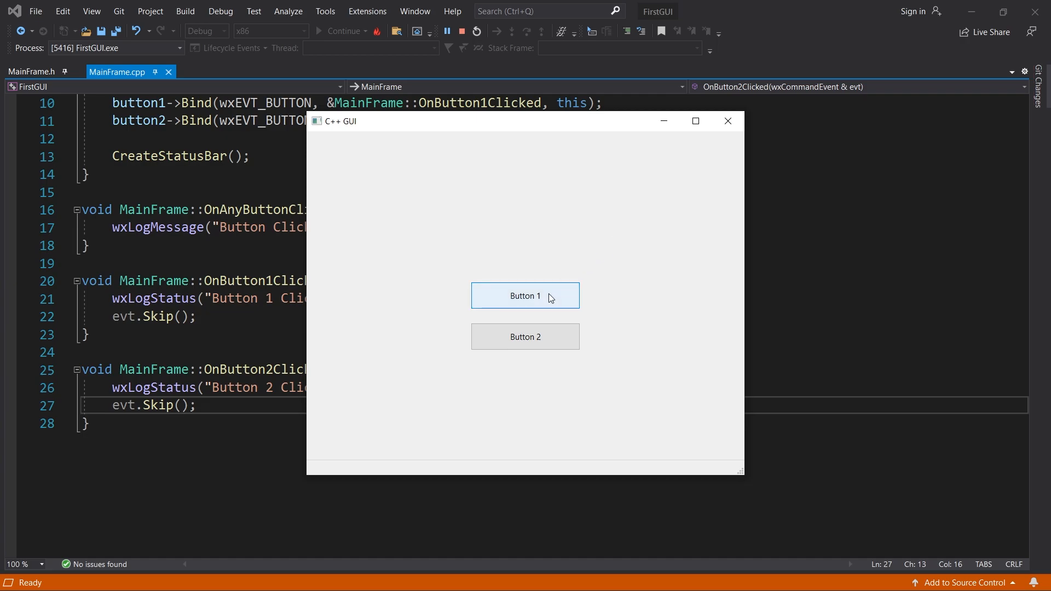
# Test both buttons, acknowledge each Button Clicked message, and close the app window.
pyautogui.click(524, 295)
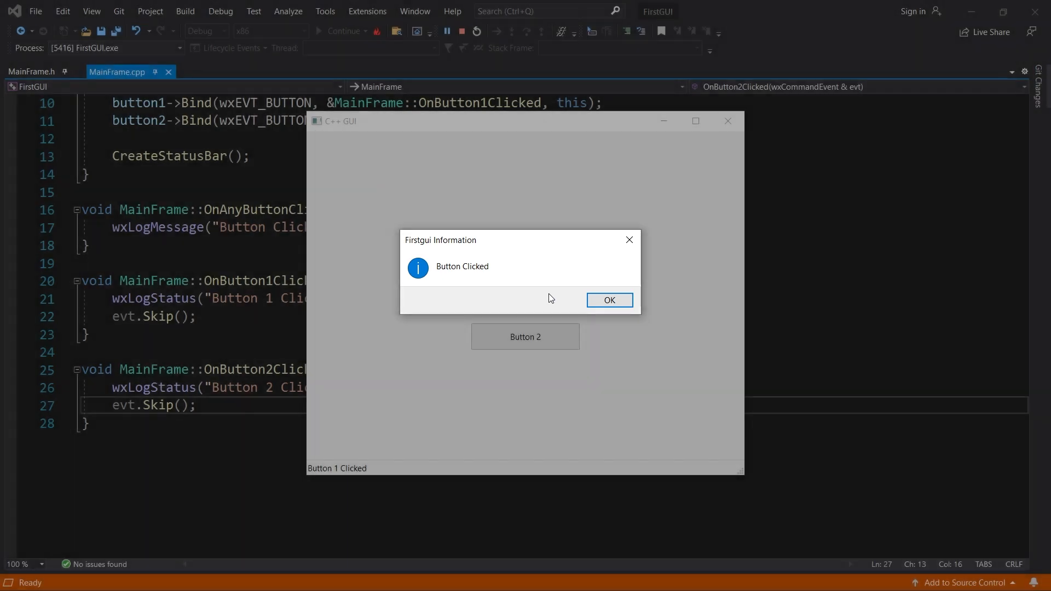
pyautogui.click(608, 300)
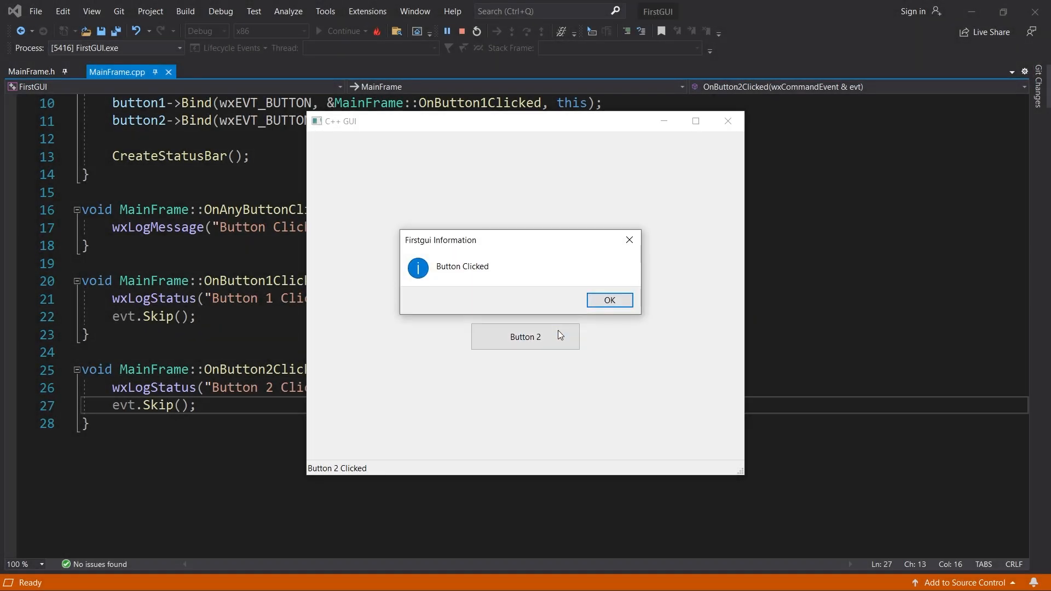
pyautogui.click(608, 300)
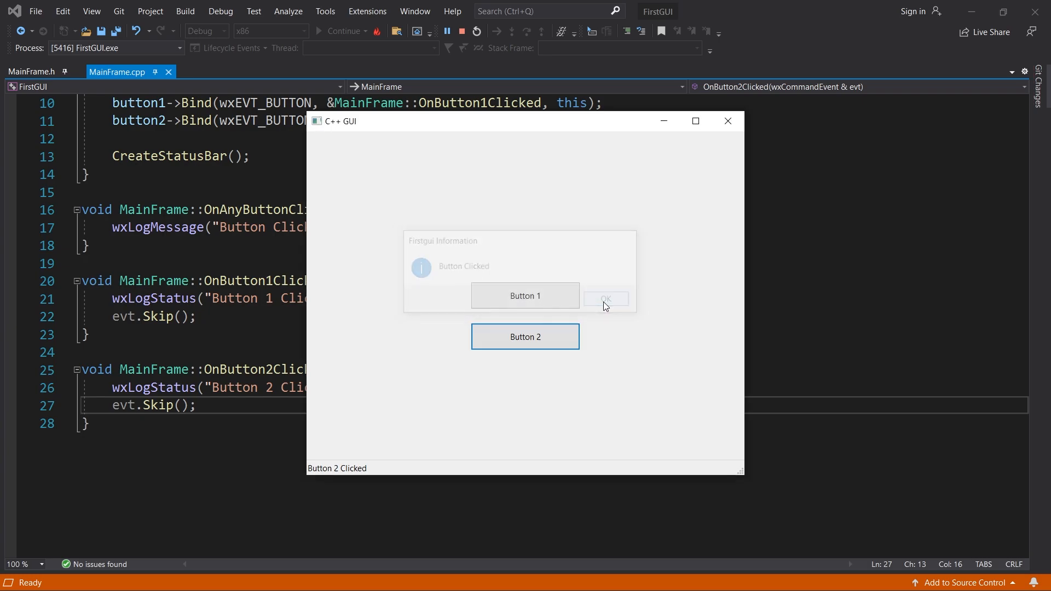
pyautogui.click(604, 297)
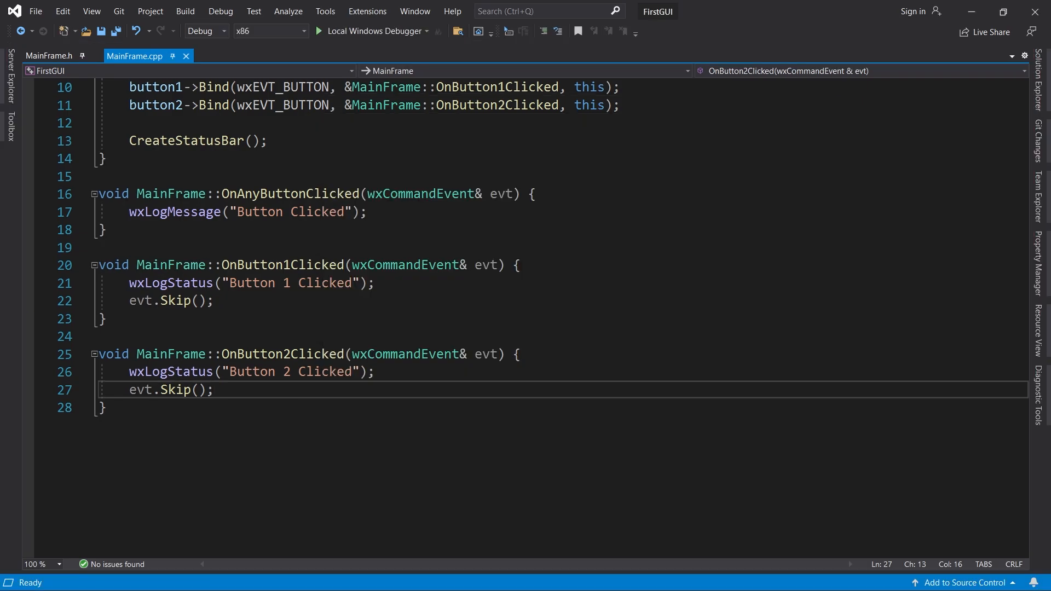
# In MainFrame.h add void OnClose(wxCloseEvent& evt); after the button handler declarations.
pyautogui.scroll(3)
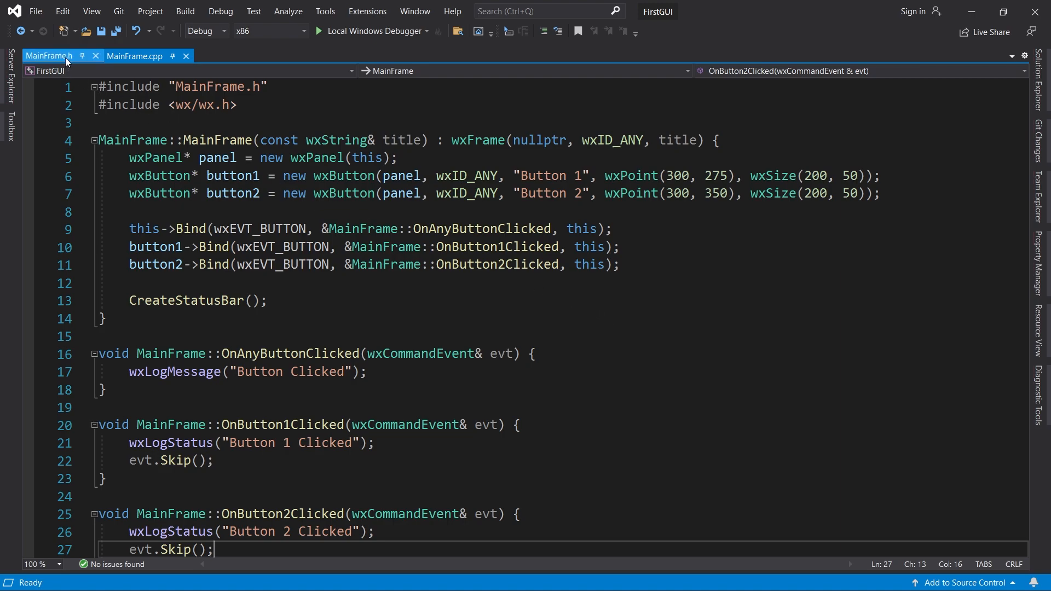
pyautogui.click(47, 56)
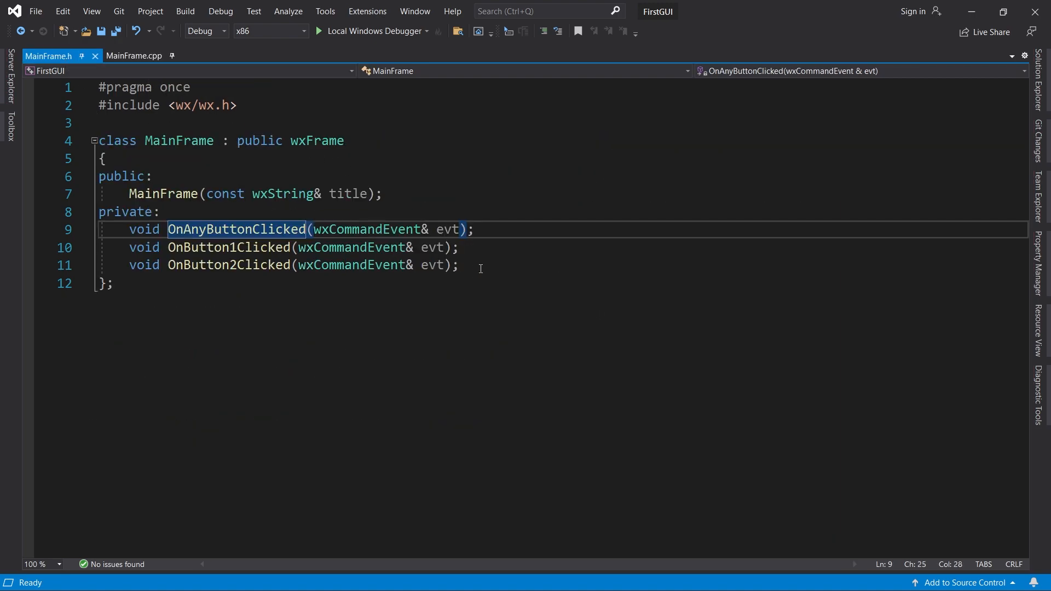
pyautogui.write('void')
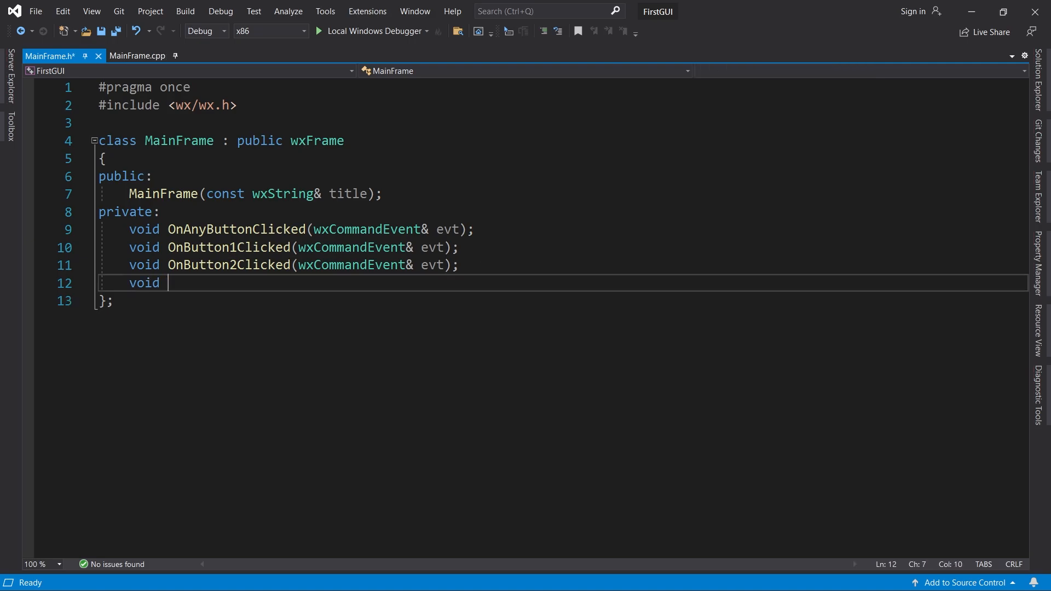
pyautogui.write('OnClose(wxCloseEvent& evt);')
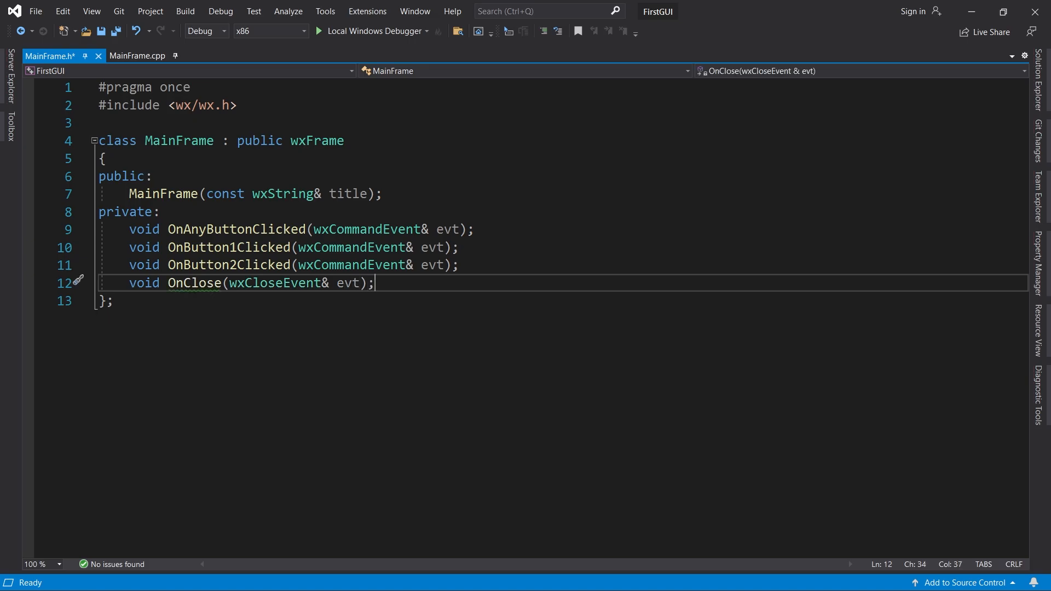
pyautogui.doubleClick(274, 282)
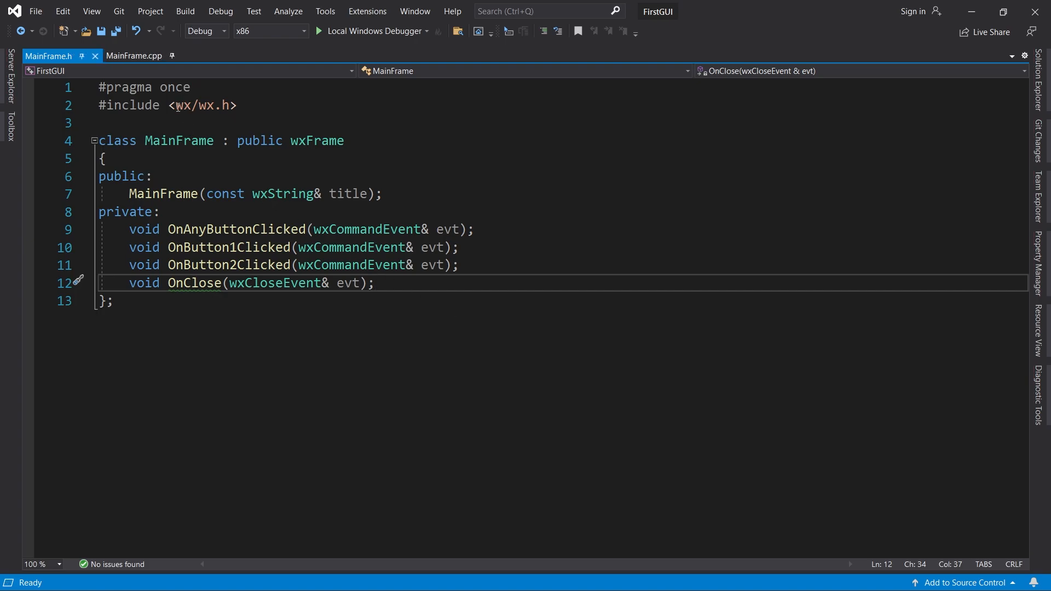
# Define void MainFrame::OnClose(wxCloseEvent&) in MainFrame.cpp with wxLogMessage("Frame Closed").
pyautogui.click(134, 56)
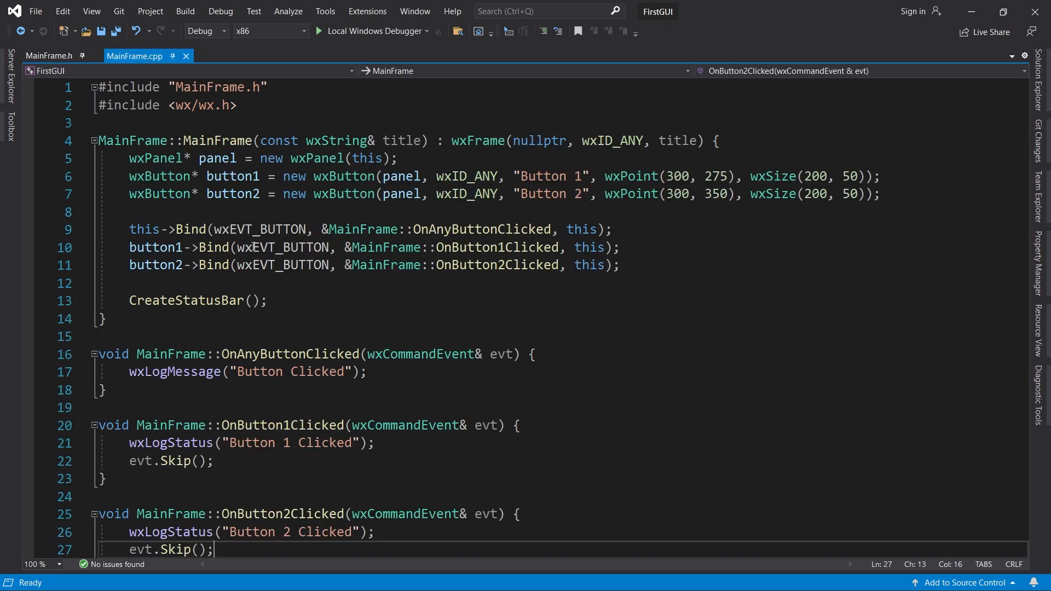
pyautogui.press('Enter')
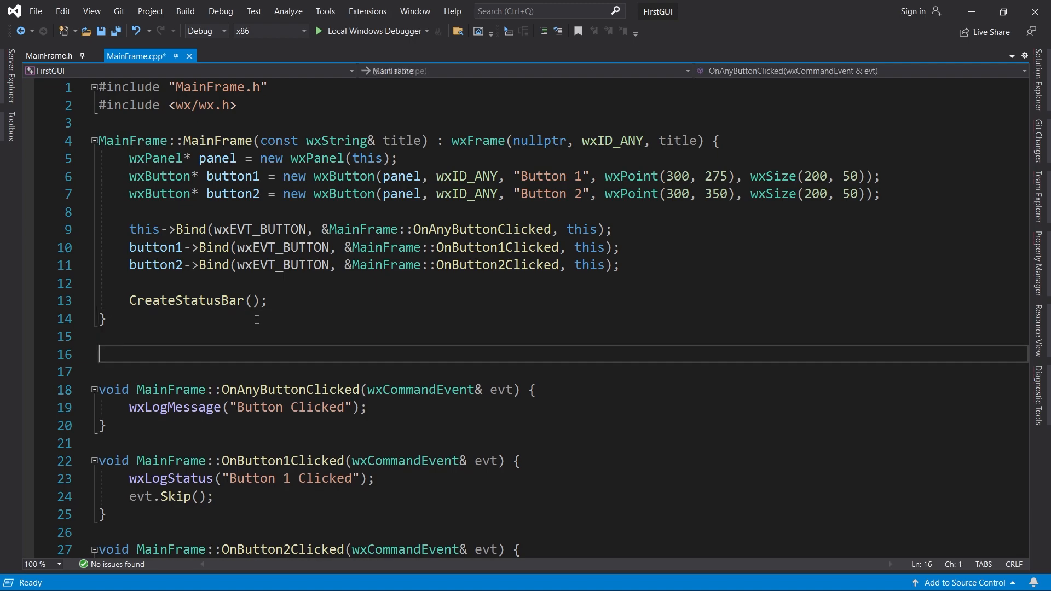
pyautogui.write('void MainFrame::')
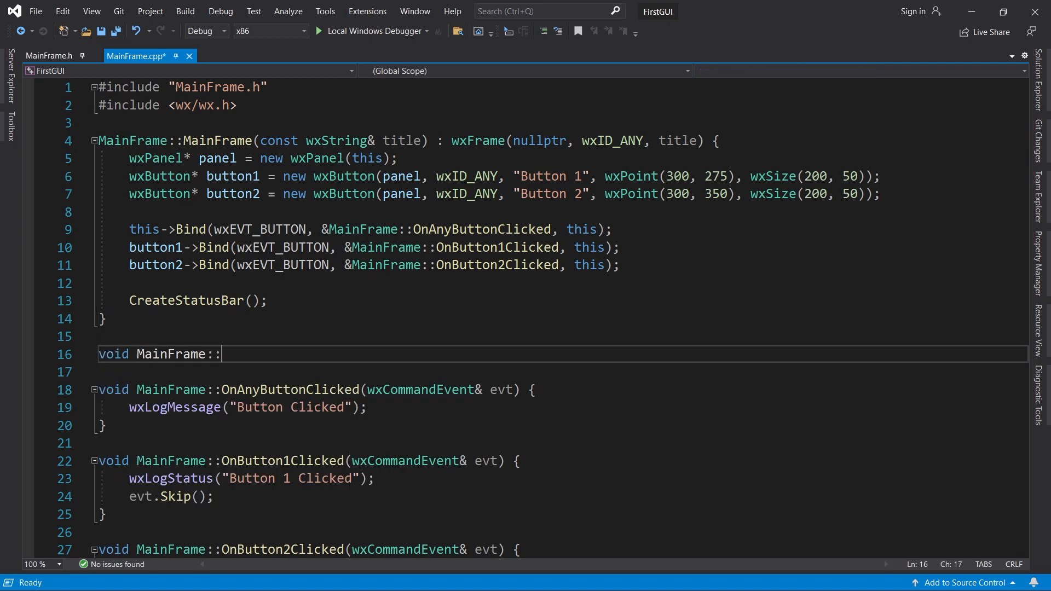
pyautogui.write('OnClose(wxCloseEvent& evt) {')
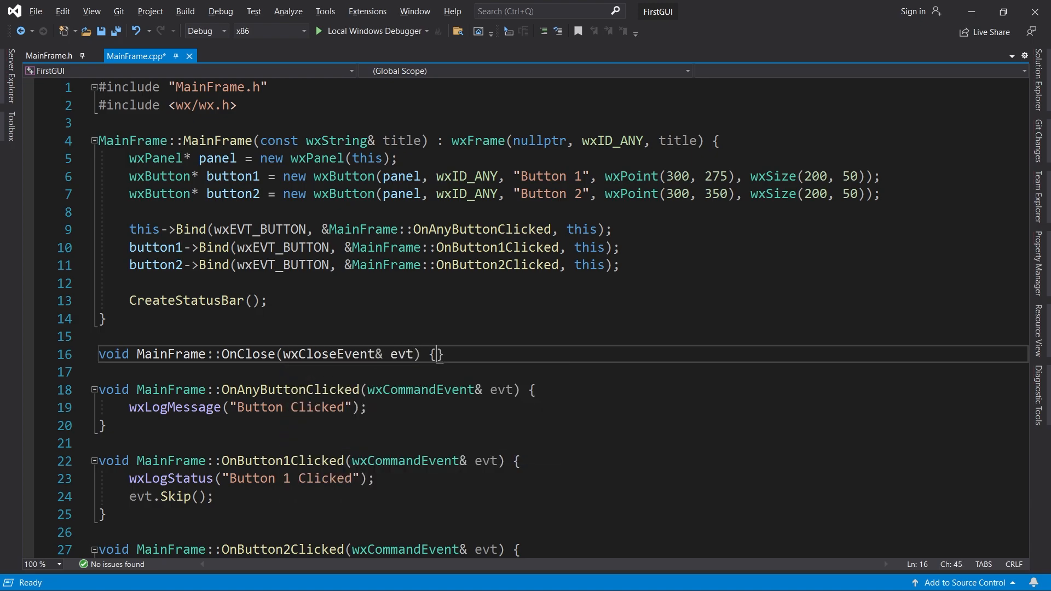
pyautogui.press('enter')
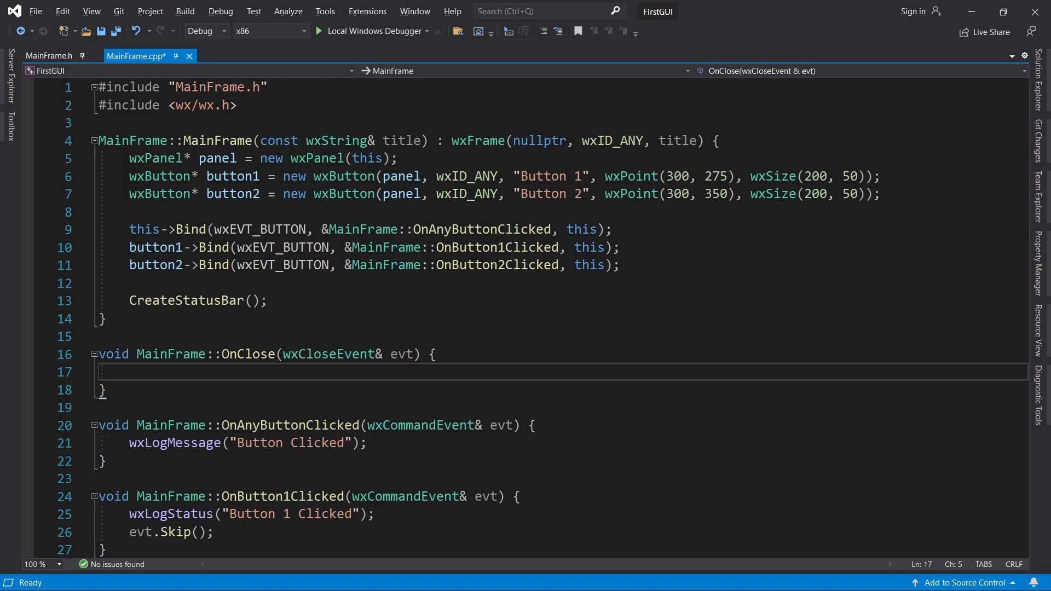
pyautogui.write('wxLogMessage("Frame Closed");')
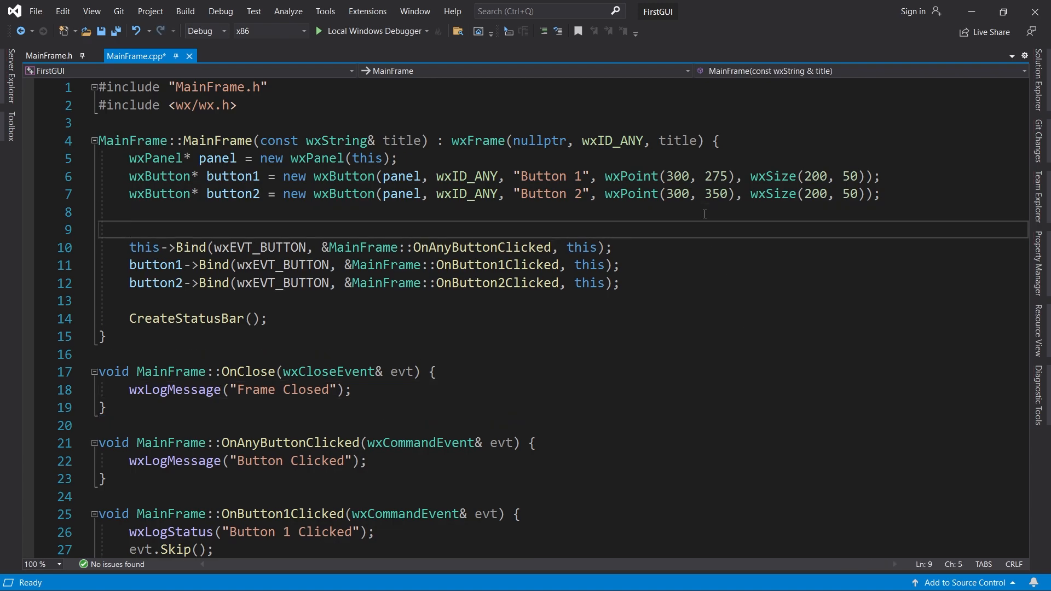
# Bind wxEVT_CLOSE_WINDOW to &MainFrame::OnClose with this->Bind in the constructor.
pyautogui.write('this->Bind()')
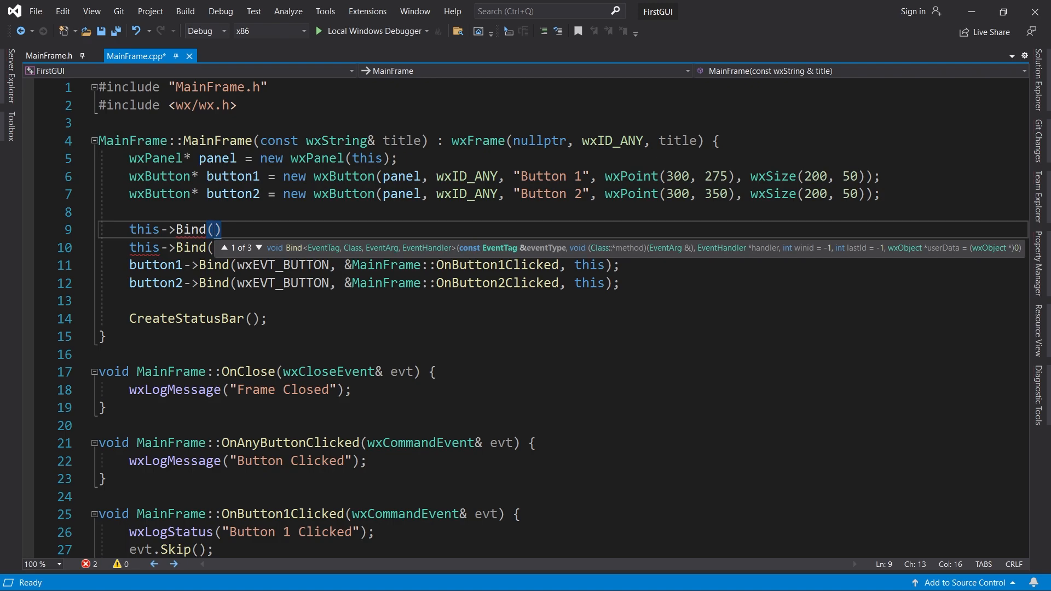
pyautogui.write('wxEVT_CLOSE_WINDOW,')
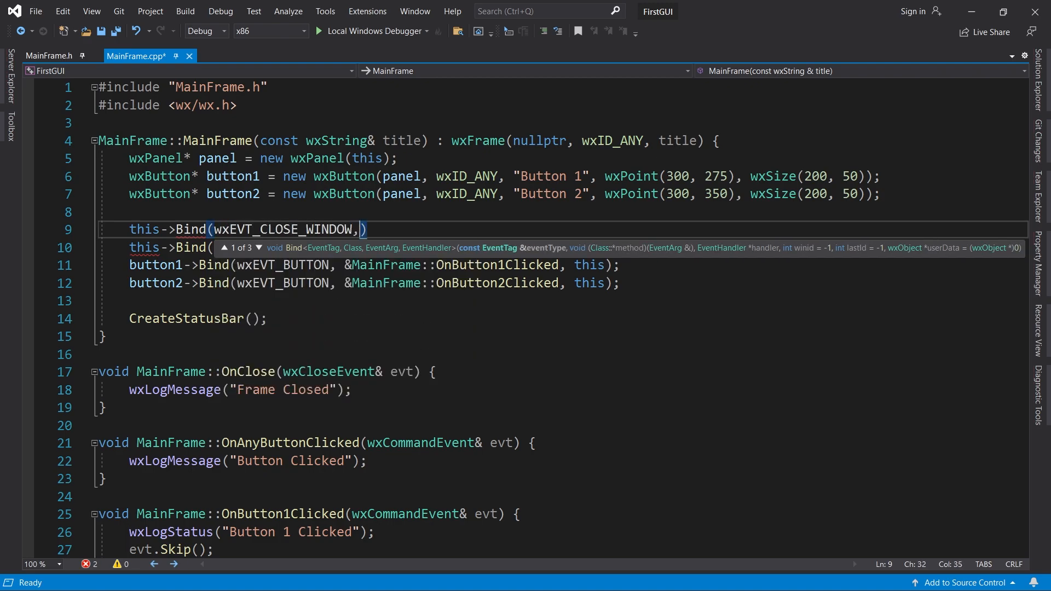
pyautogui.write('&MainFrame')
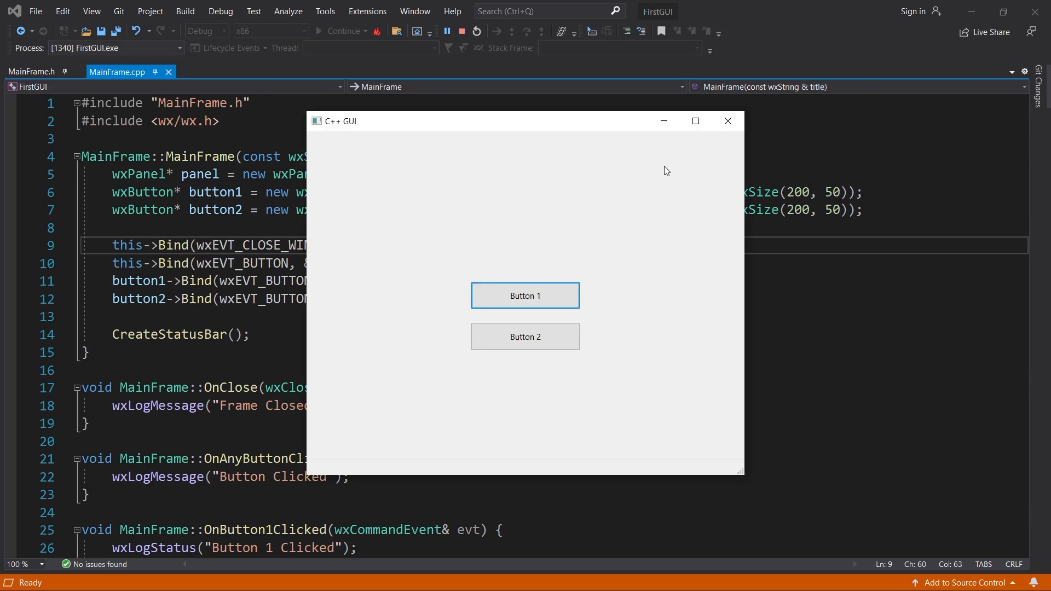
pyautogui.moveTo(728, 122)
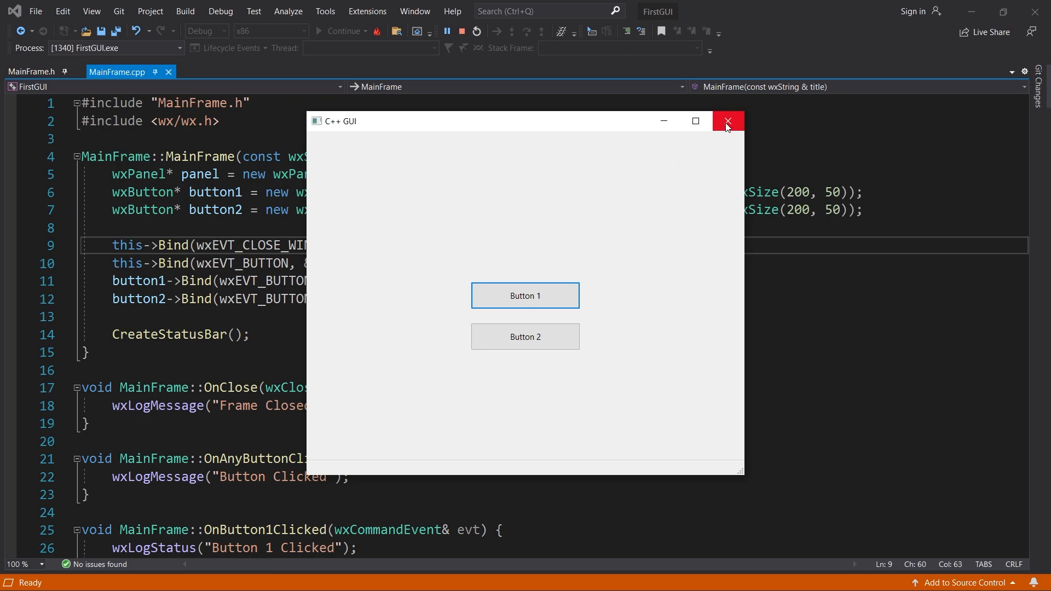
# Close the running window twice, seeing 'Frame Closed' while it stays open, then stop debugging.
pyautogui.click(728, 122)
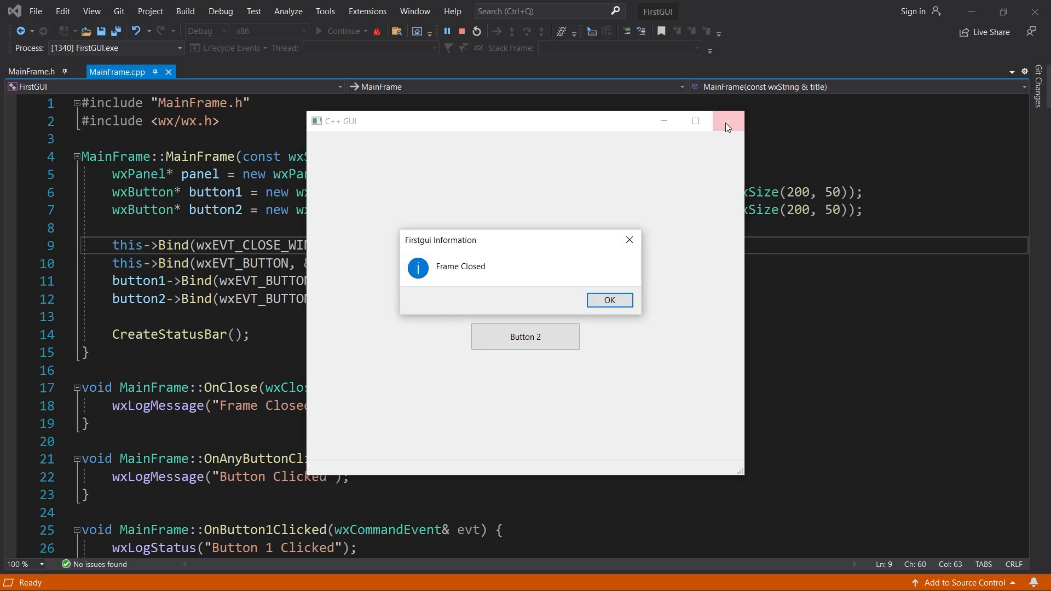
pyautogui.moveTo(702, 223)
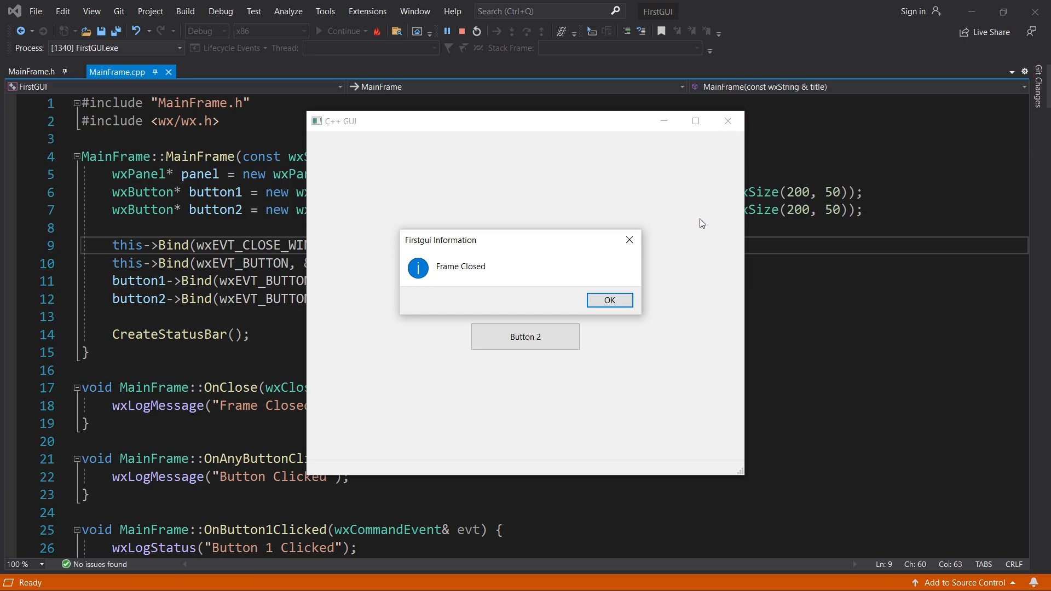
pyautogui.click(608, 300)
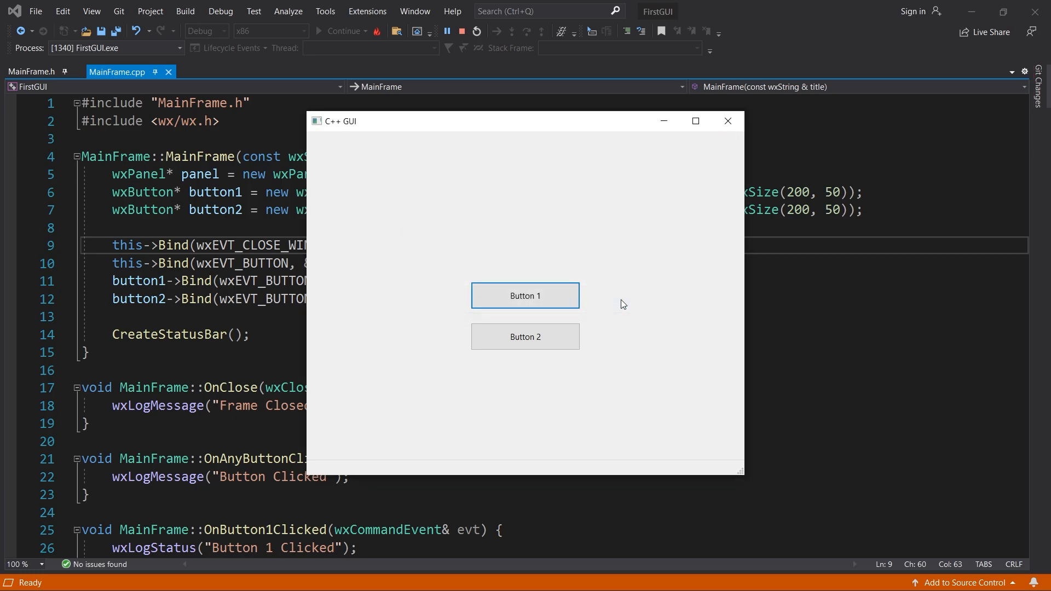
pyautogui.moveTo(727, 122)
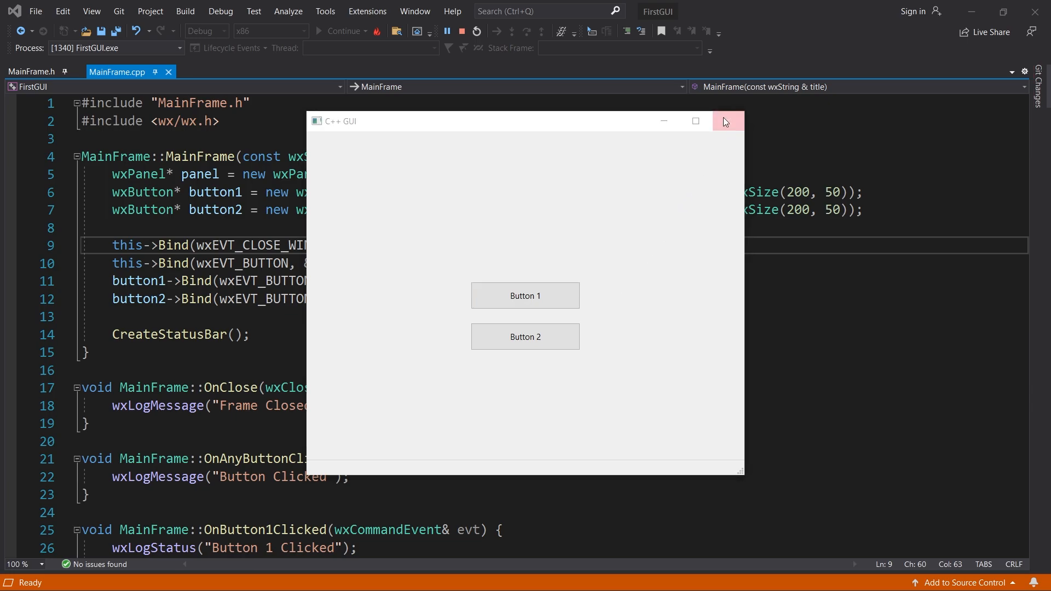
pyautogui.click(727, 122)
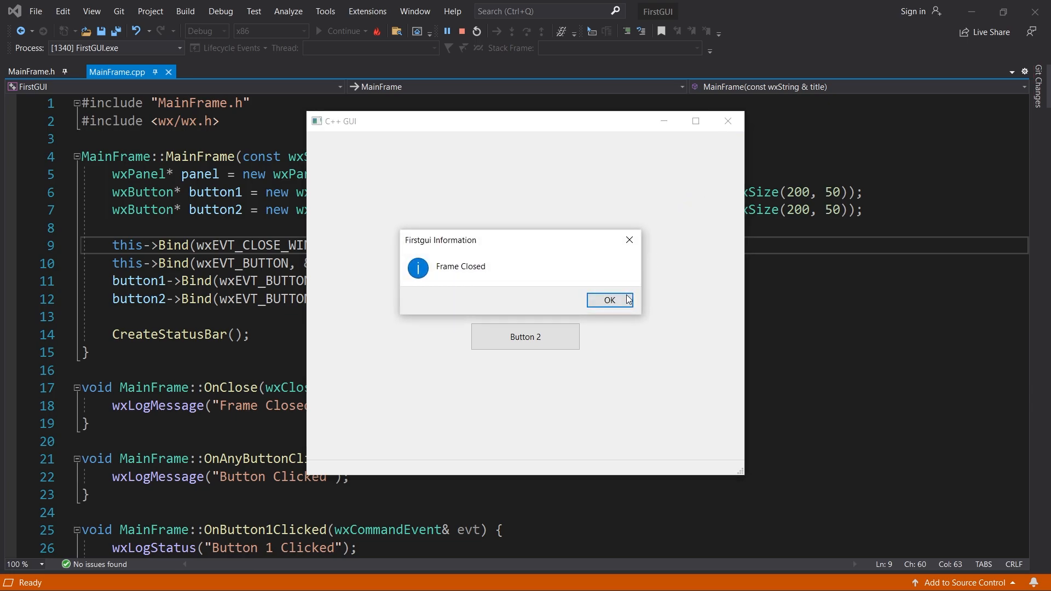
pyautogui.click(609, 300)
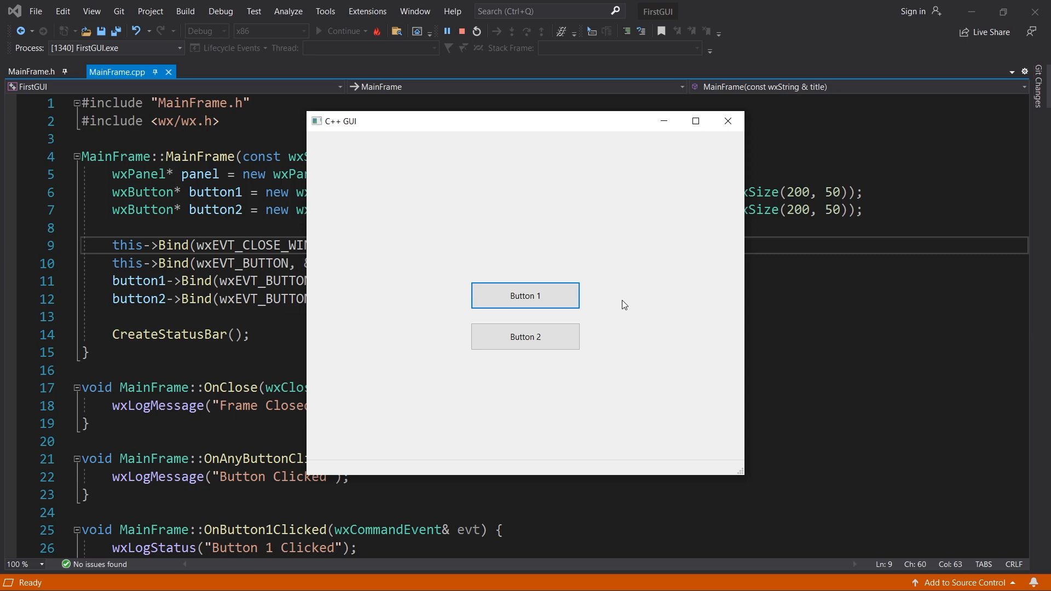
pyautogui.click(727, 122)
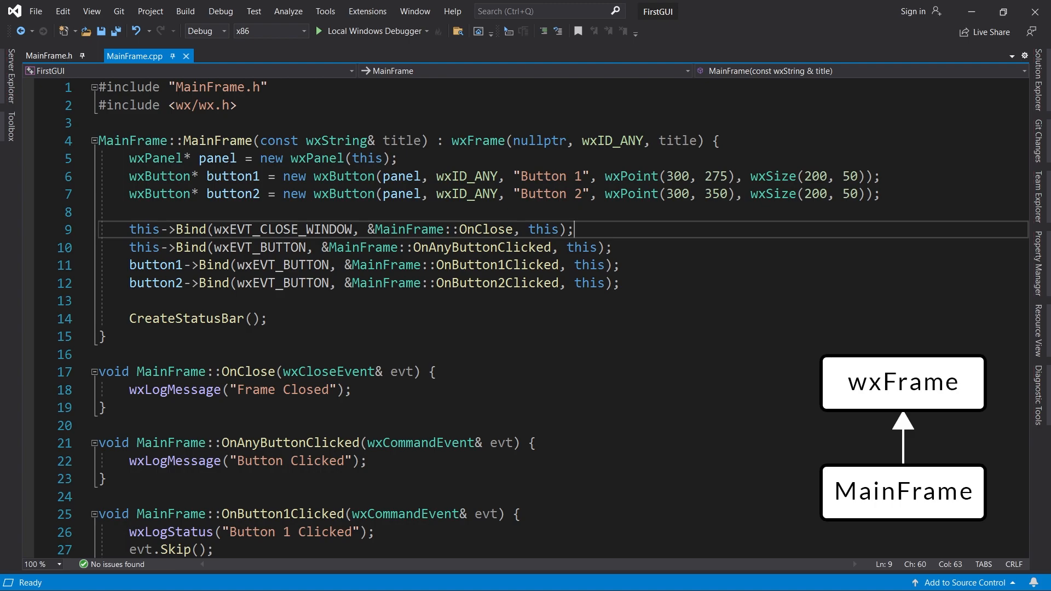
# Add evt.Skip(); after the wxLogMessage line in OnClose and relaunch the app.
pyautogui.click(901, 492)
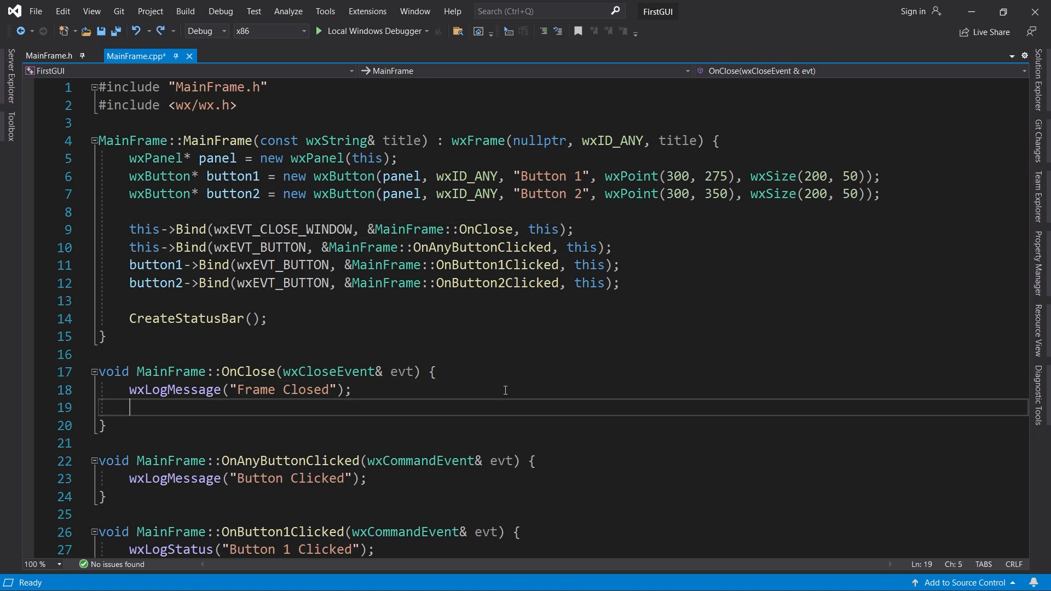
pyautogui.write('evt.Skip(')
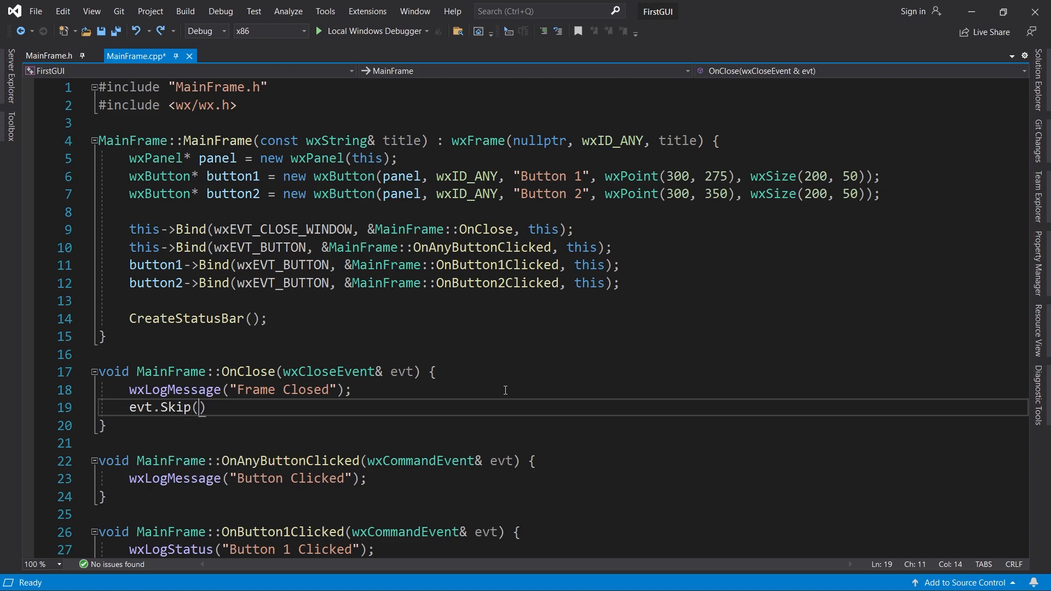
pyautogui.write(');')
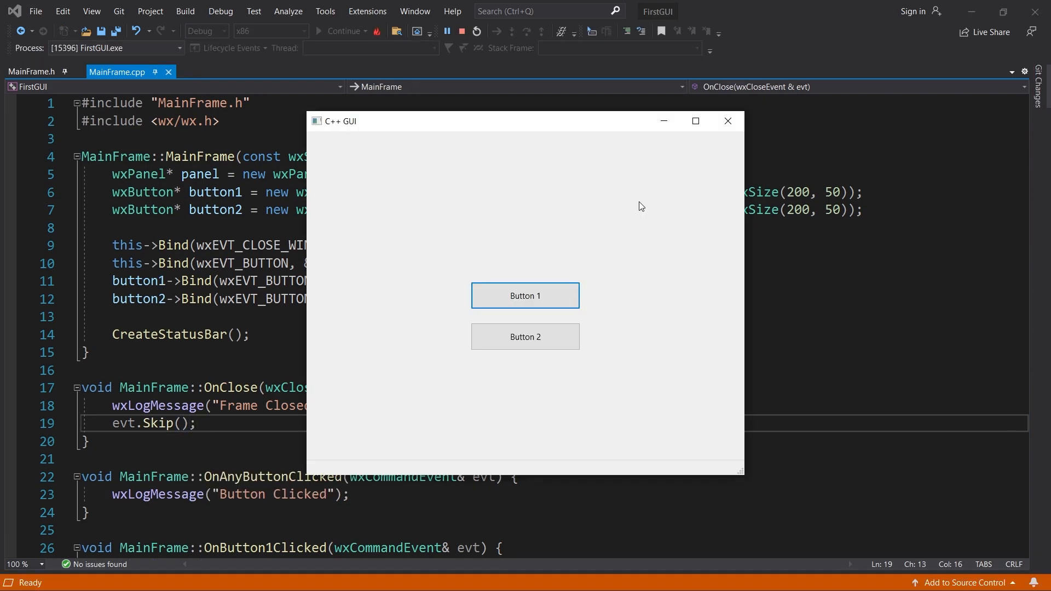
pyautogui.moveTo(657, 189)
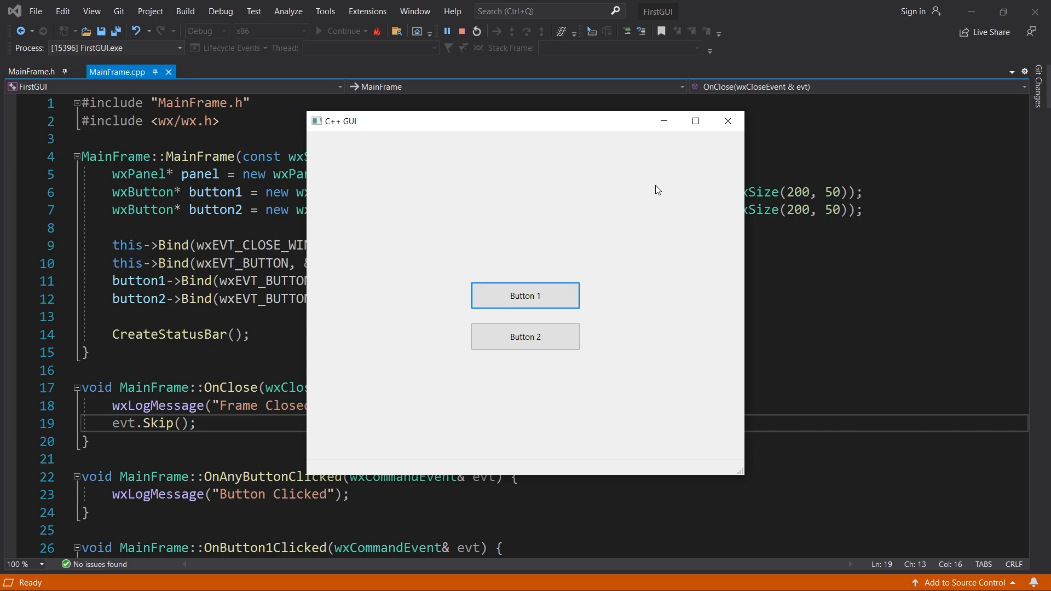
# Close the app window, acknowledge 'Frame Closed', and confirm it exits with code 0 in Output.
pyautogui.click(727, 121)
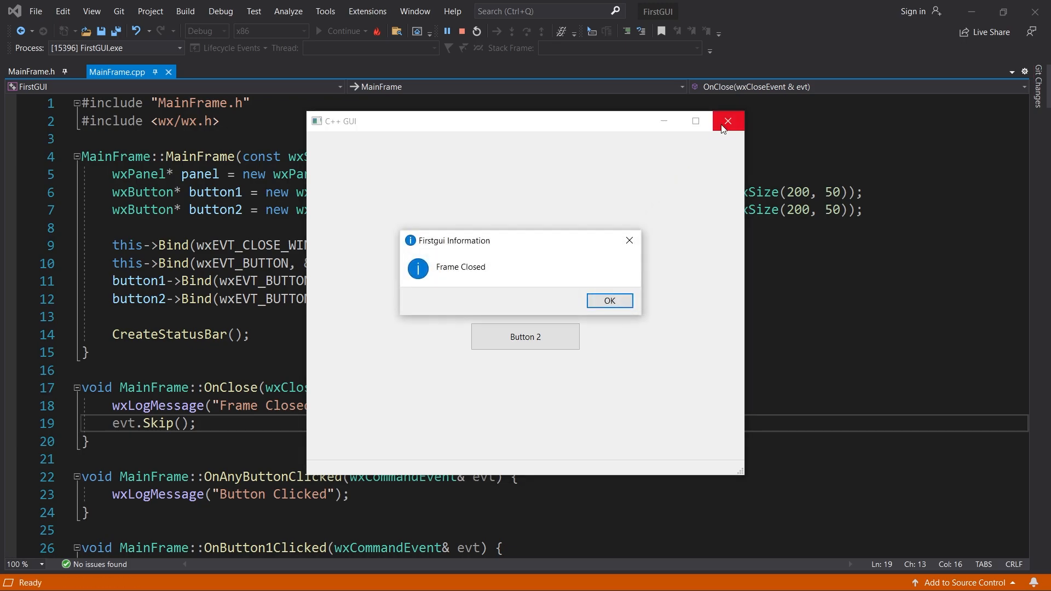
pyautogui.moveTo(609, 300)
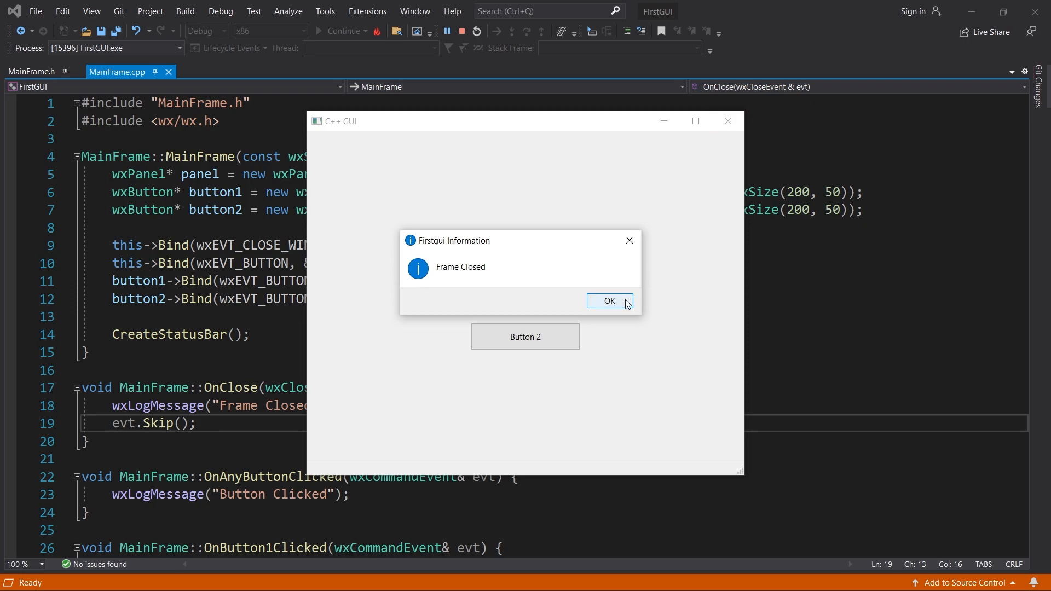
pyautogui.click(607, 300)
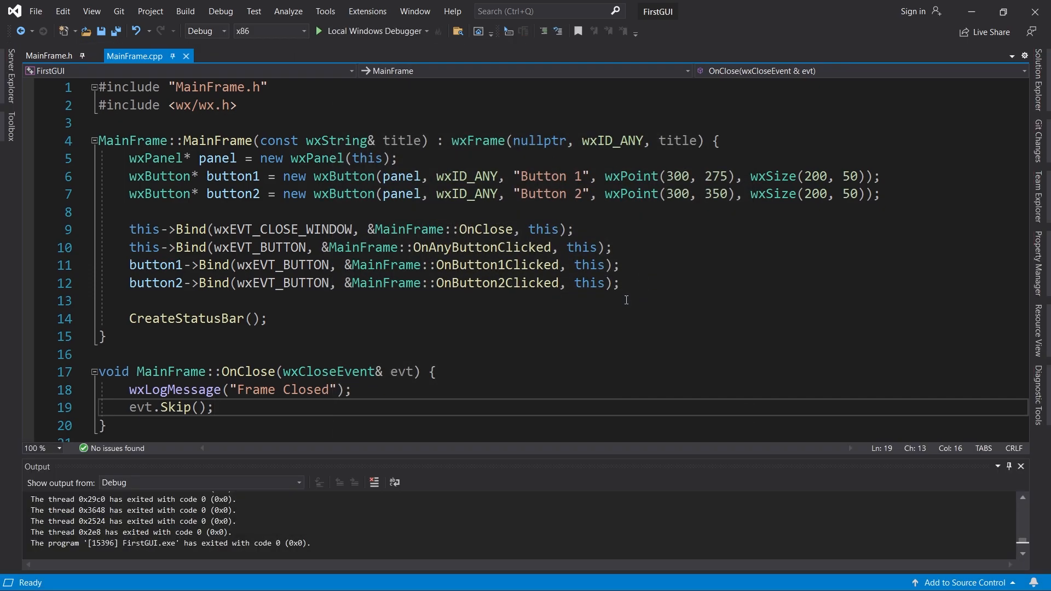
pyautogui.click(214, 407)
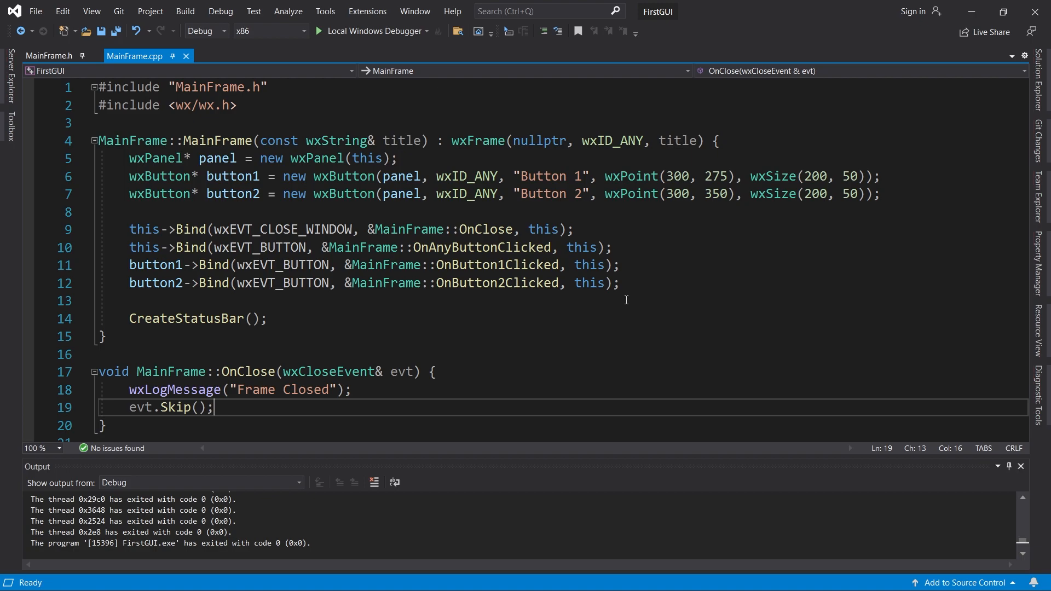